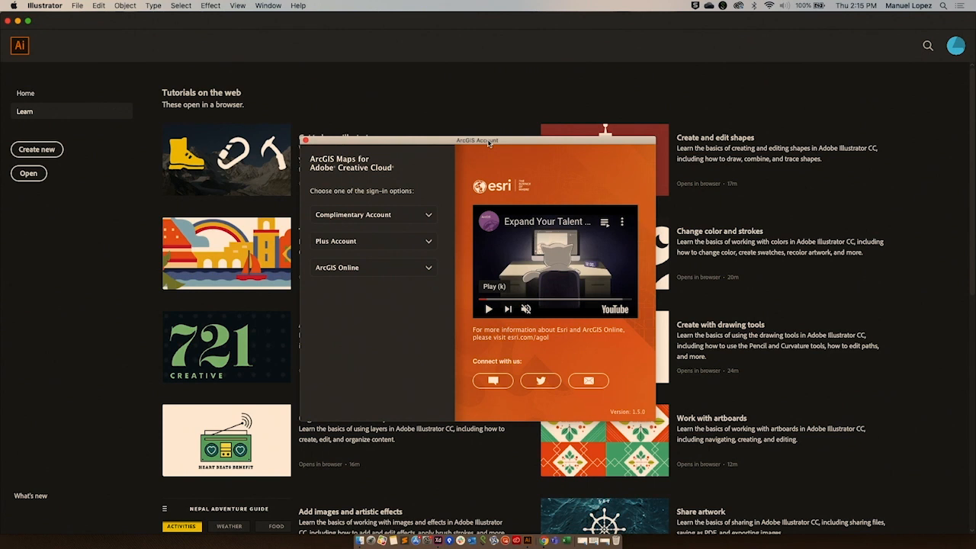
Sign in to ArcGIS with an account so the Mapboards map of Southern California loads.
left_click(372, 266)
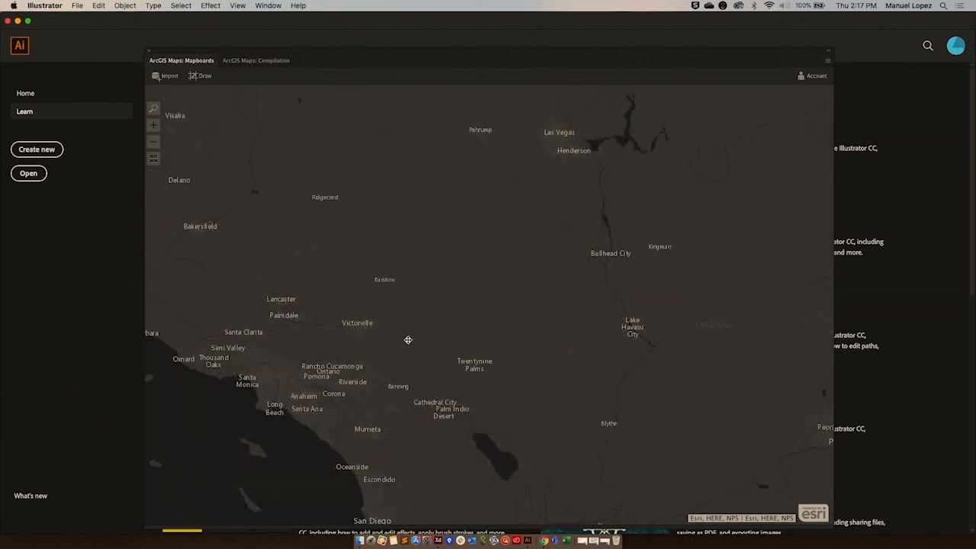
mouse_move(409, 342)
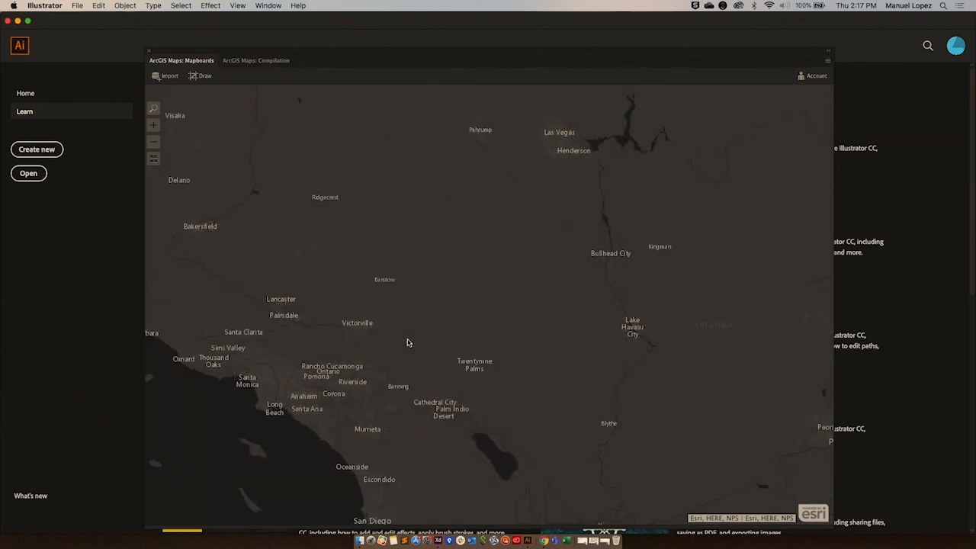
Outline a mapboard rectangle spanning Ontario to Redlands and confirm its options.
left_click_drag(407, 341, 357, 300)
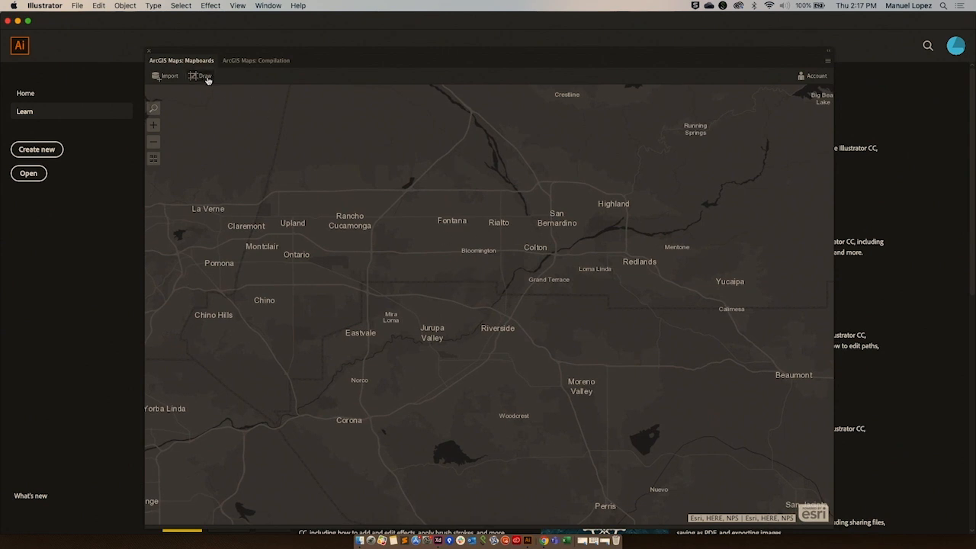
left_click_drag(253, 137, 671, 357)
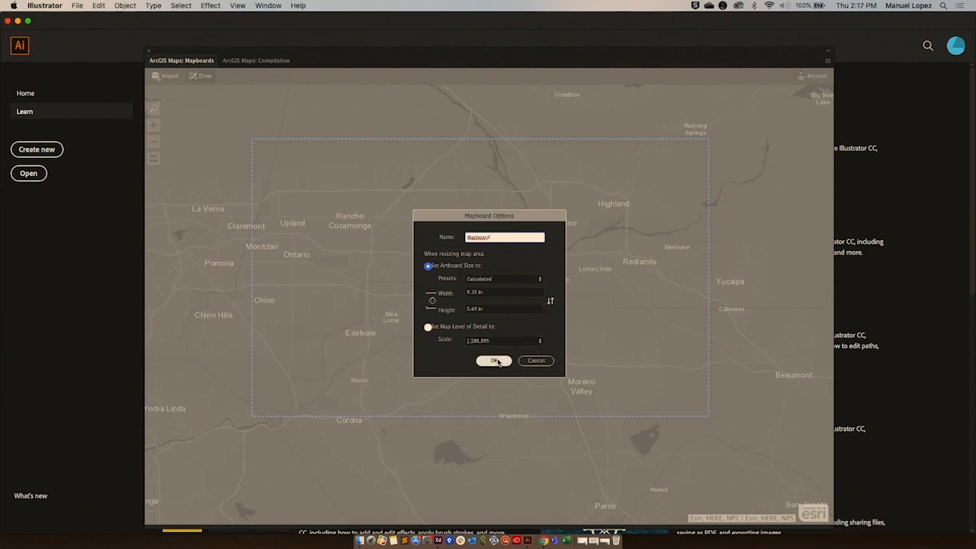
left_click(493, 360)
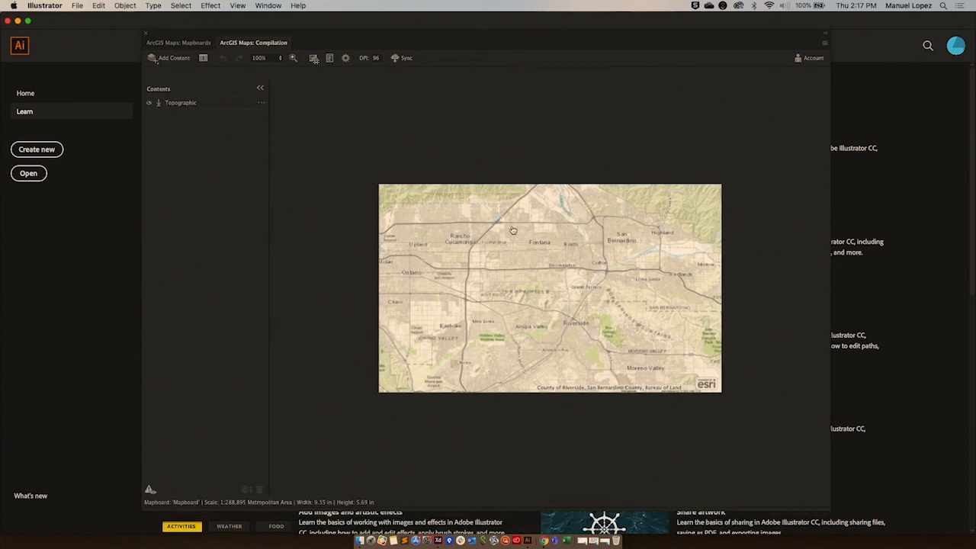
mouse_move(410, 247)
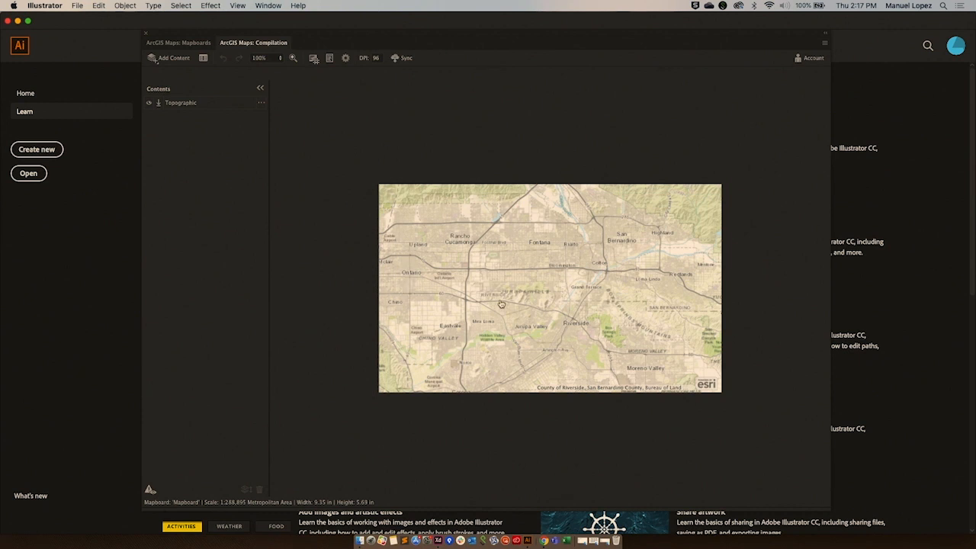
Add Redlands, California and Ontario International Airport as places via Add Places.
left_click(172, 58)
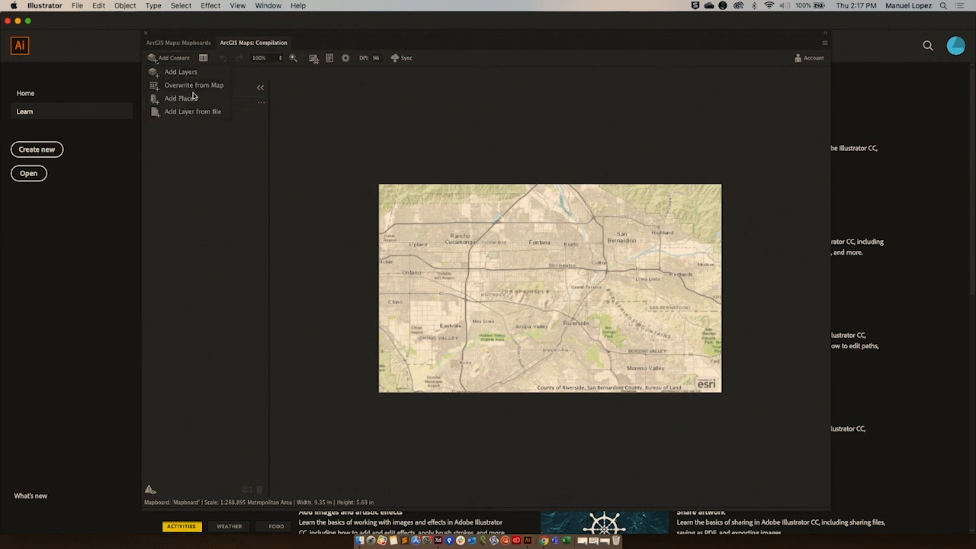
left_click(179, 98)
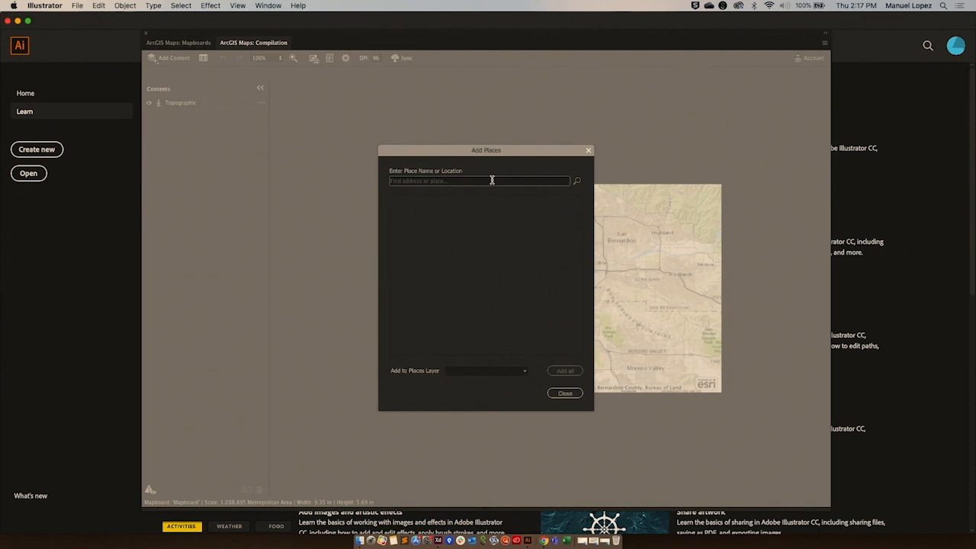
type("Redlands, CA, USA")
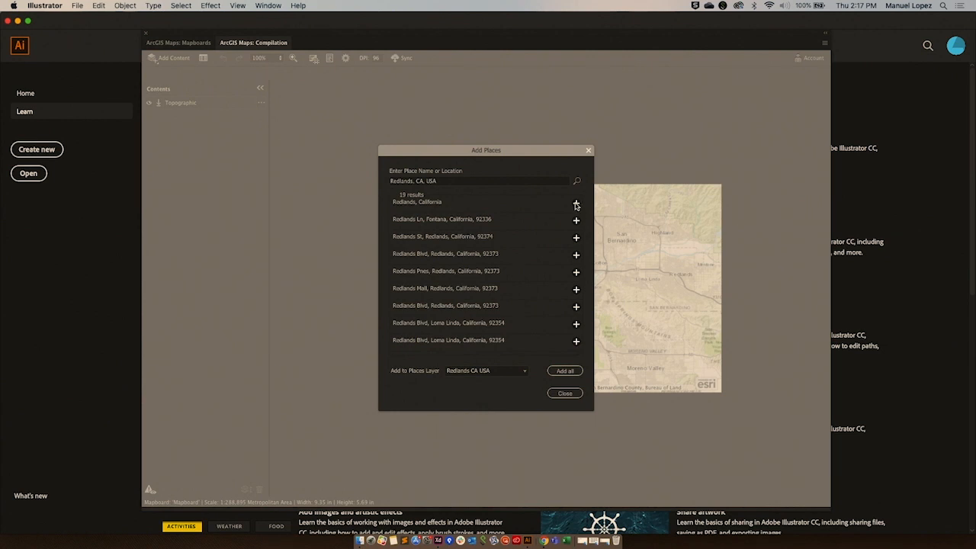
left_click(576, 204)
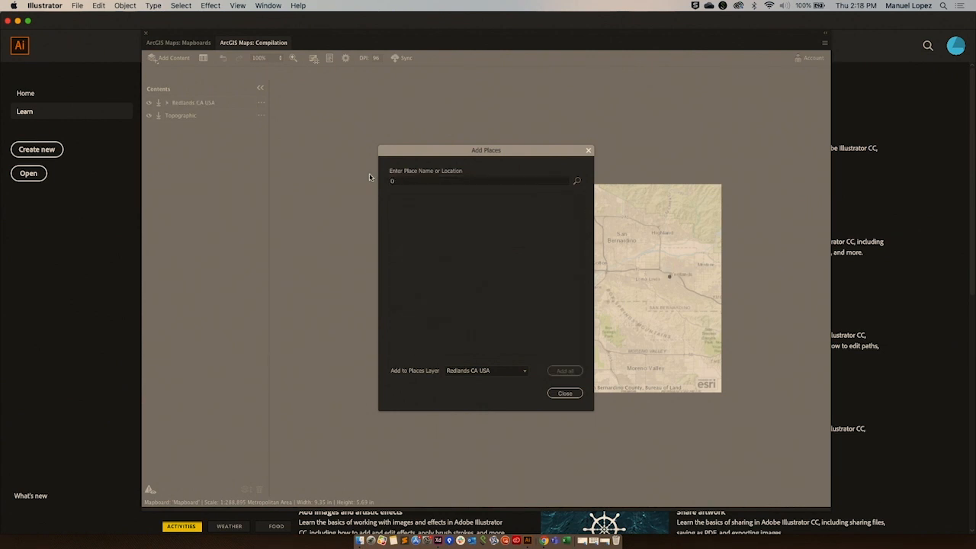
type("Ontario, CA, USA")
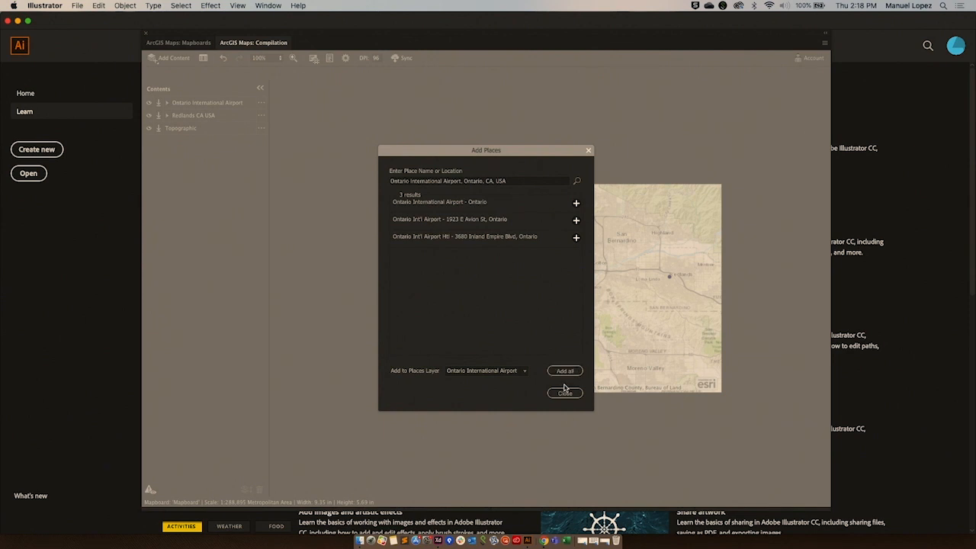
left_click(564, 392)
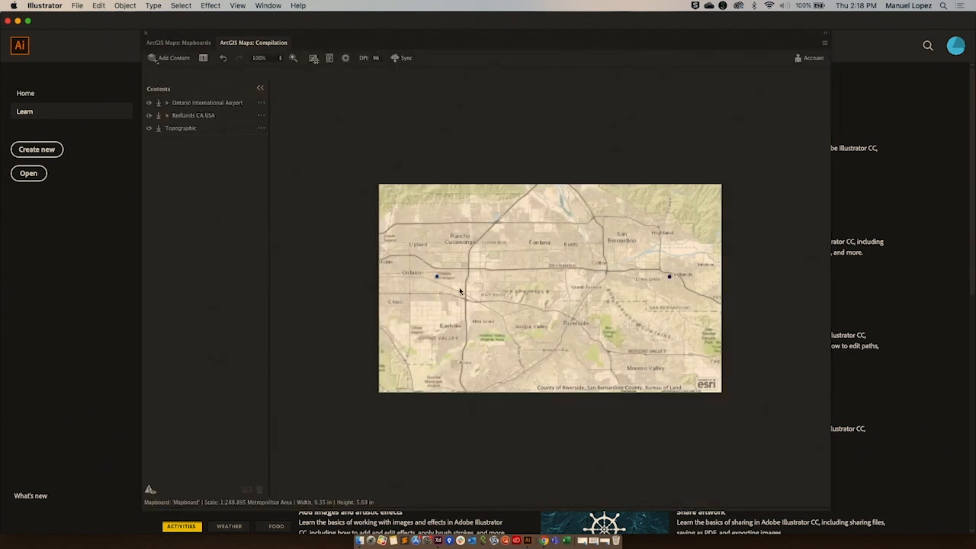
mouse_move(543, 313)
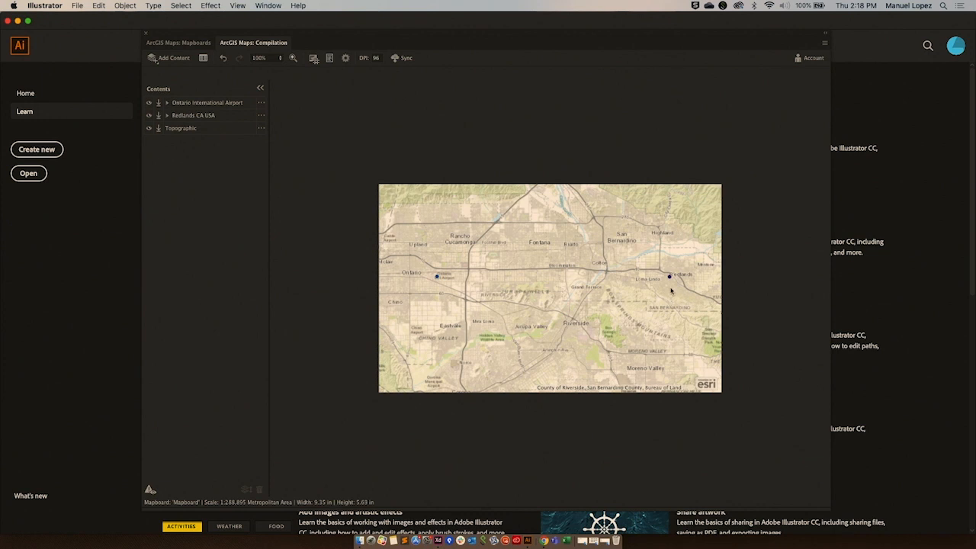
mouse_move(351, 153)
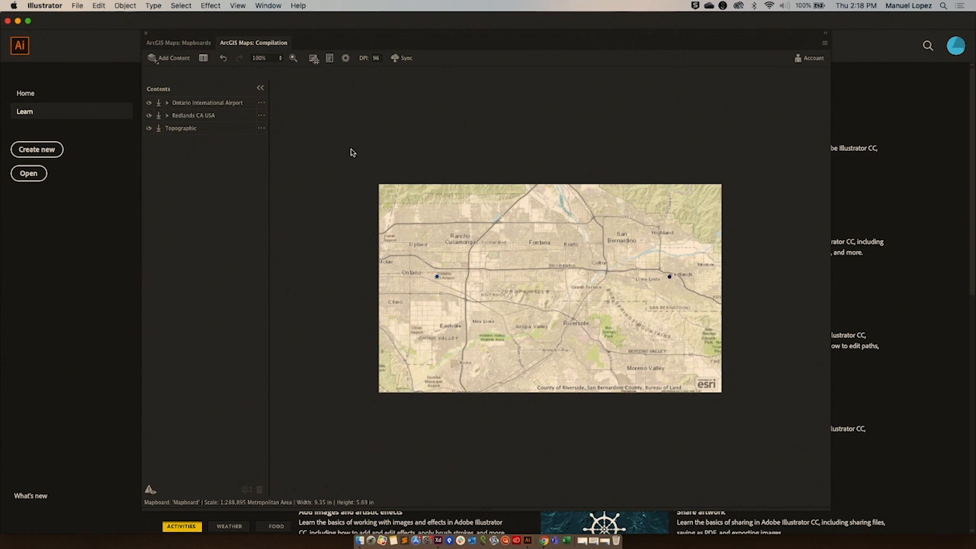
Visualize a Driving Distance route from the Redlands layer to Ontario International Airport and accept it.
left_click(263, 116)
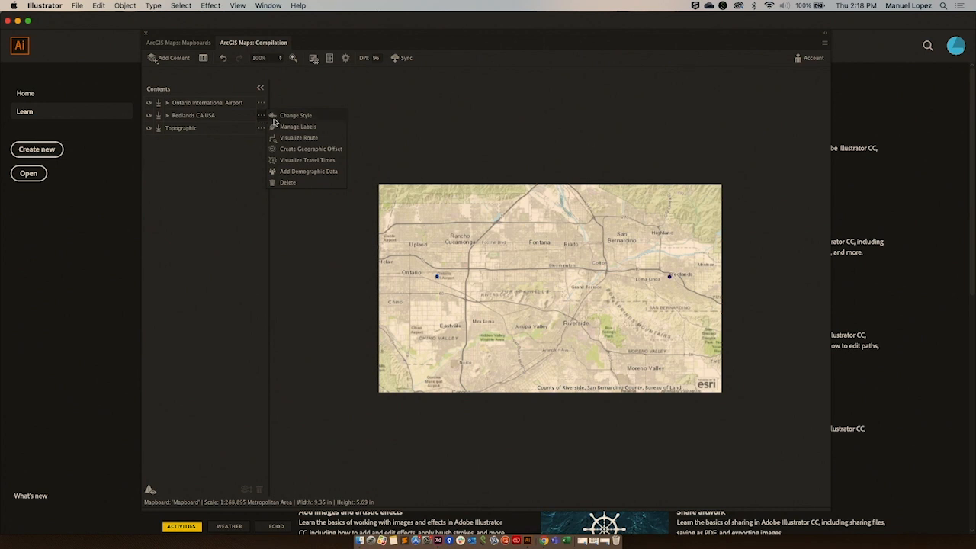
left_click(298, 137)
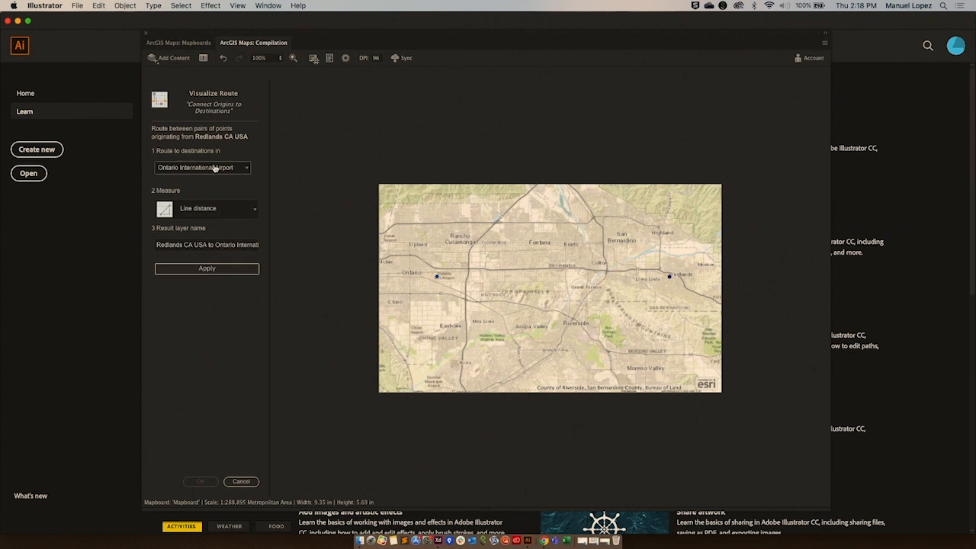
left_click(217, 207)
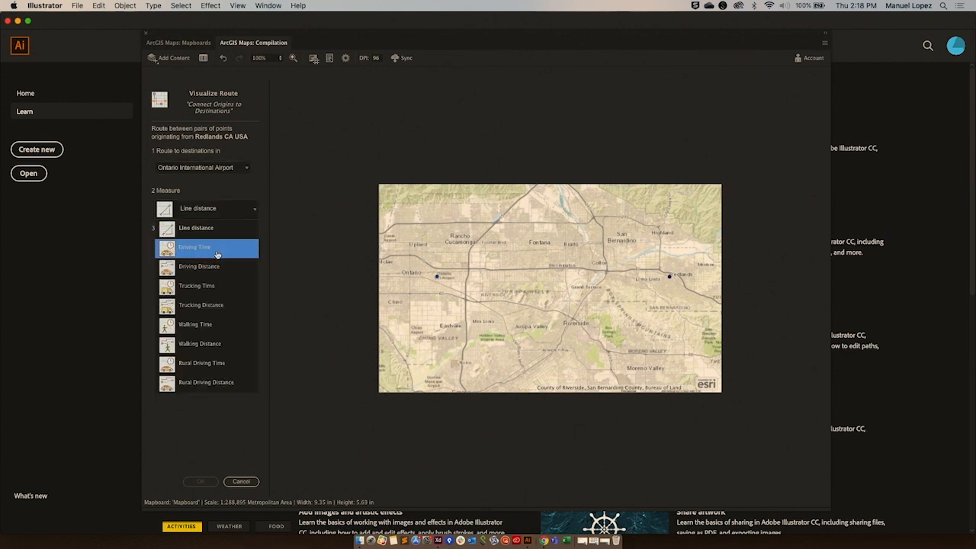
left_click(199, 265)
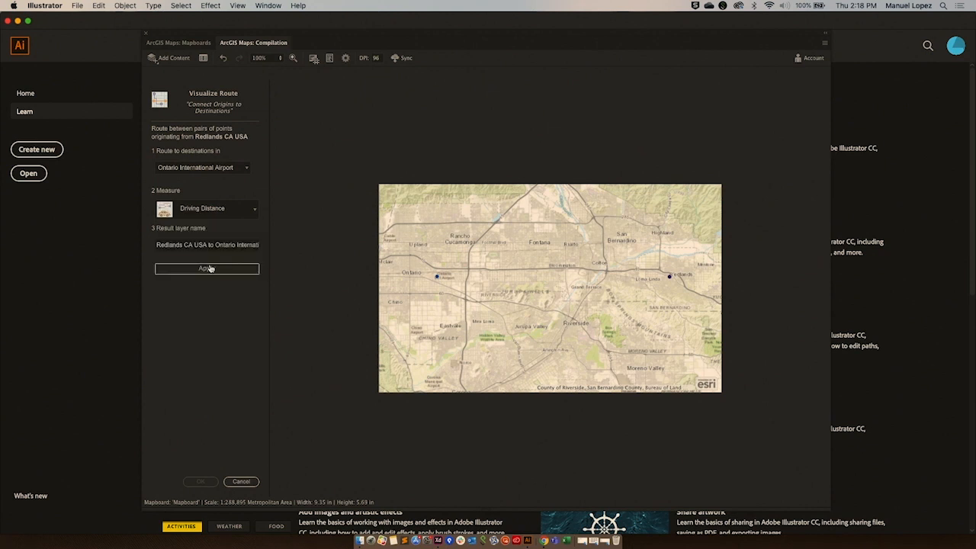
left_click(205, 268)
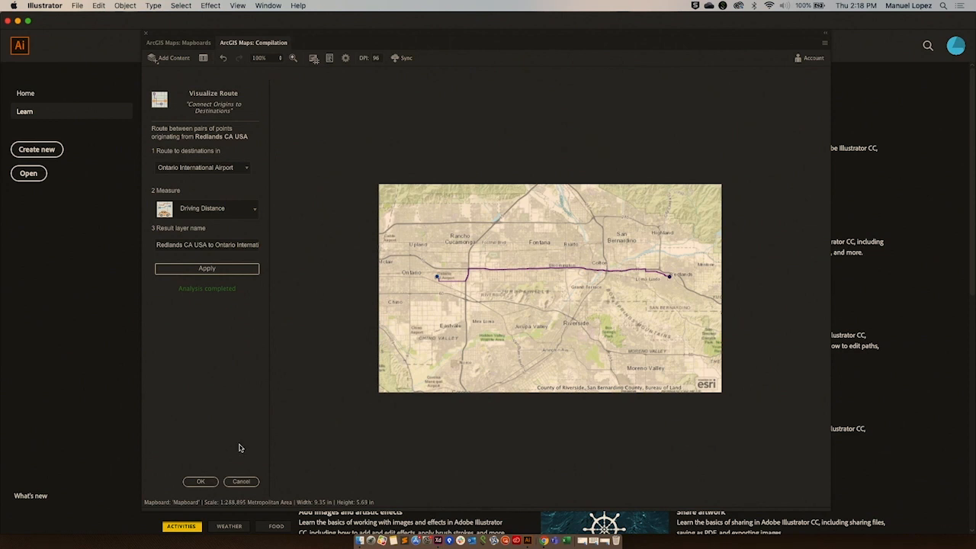
left_click(200, 482)
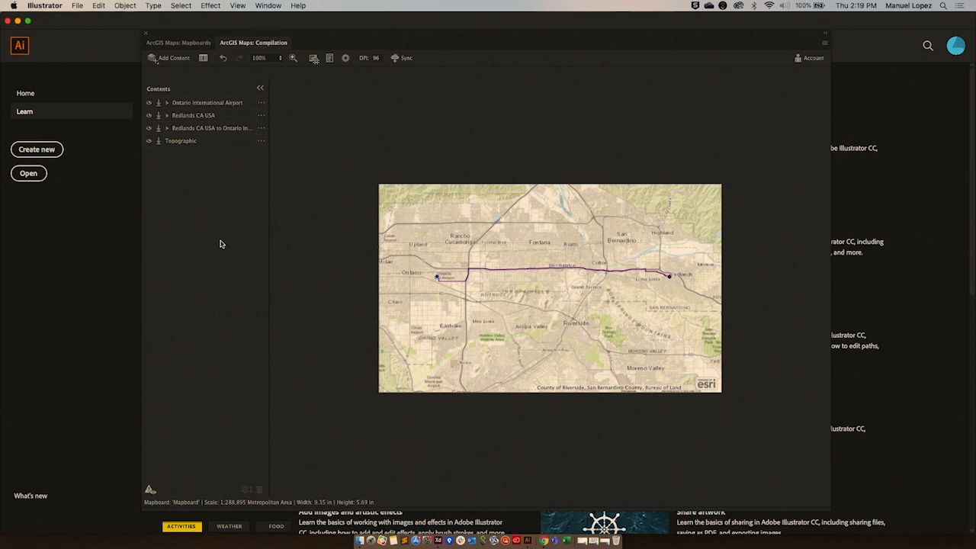
mouse_move(317, 168)
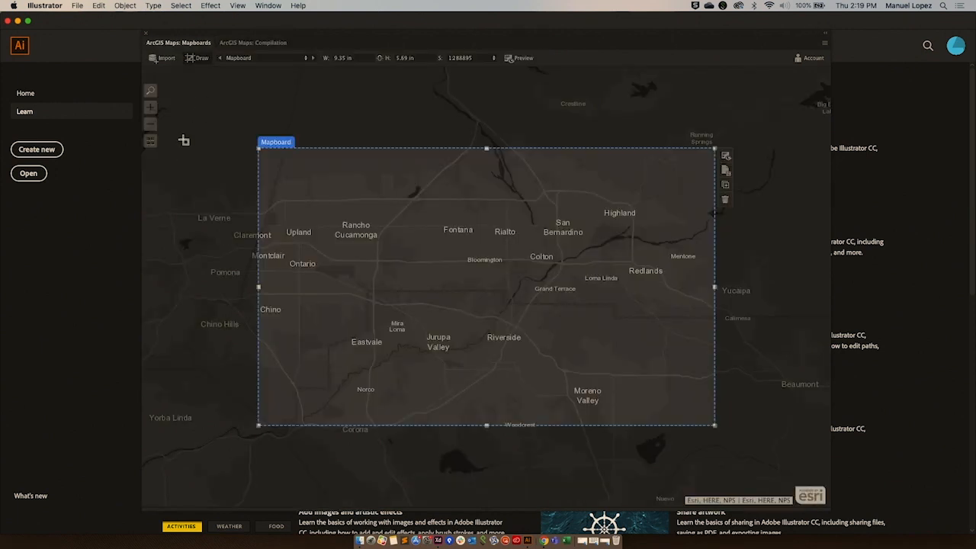
Zoom out and outline a mapboard spanning most of North America, confirming its options.
left_click(149, 124)
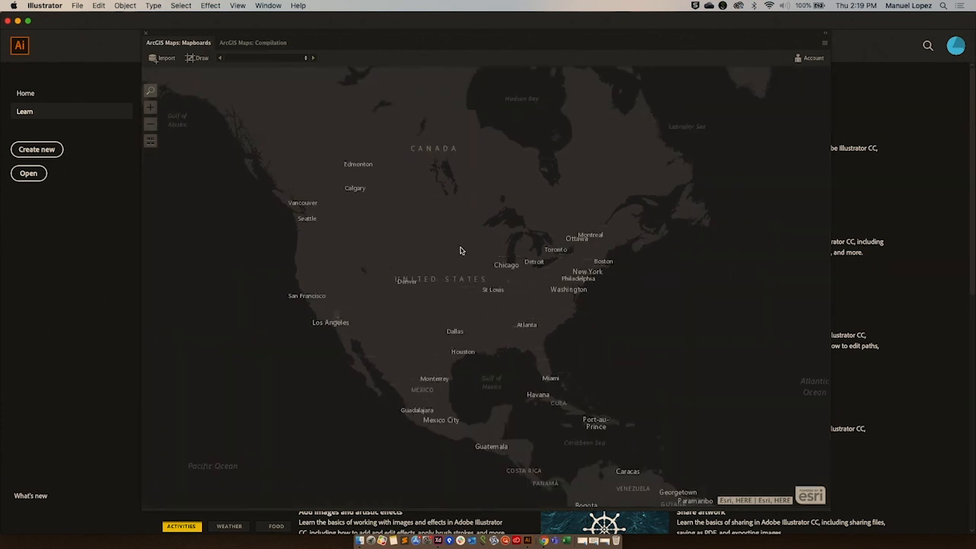
mouse_move(317, 352)
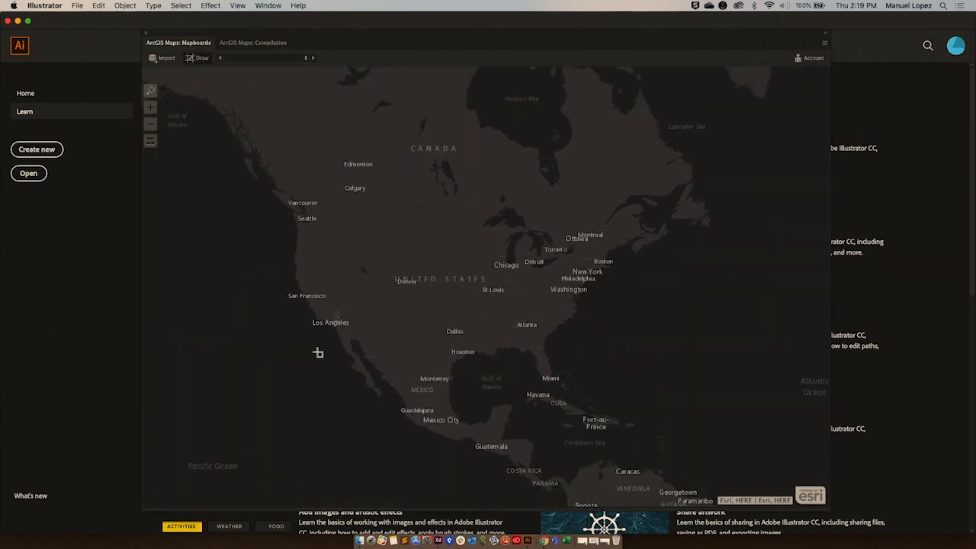
left_click_drag(318, 352, 728, 149)
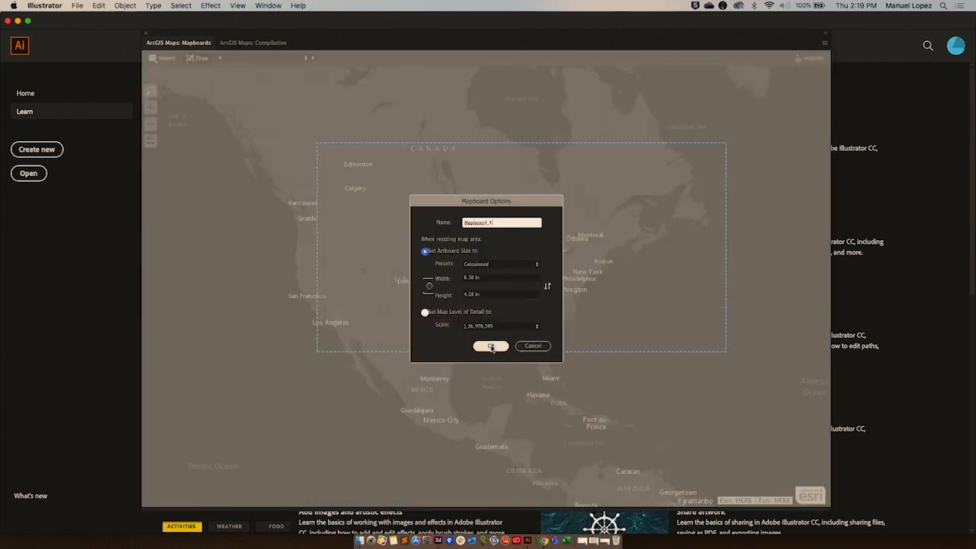
left_click(491, 345)
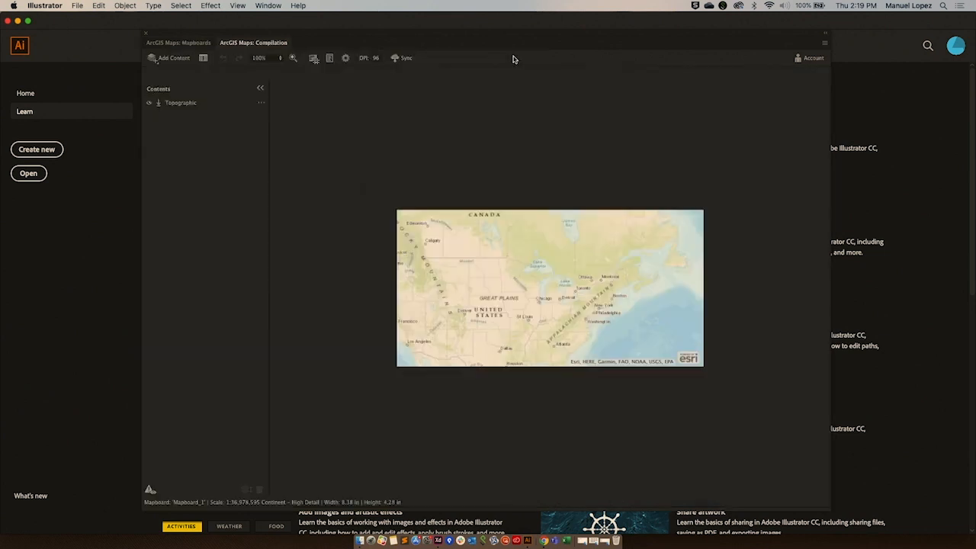
Add Ontario International Airport and St. John's, Newfoundland and Labrador as places.
left_click(174, 58)
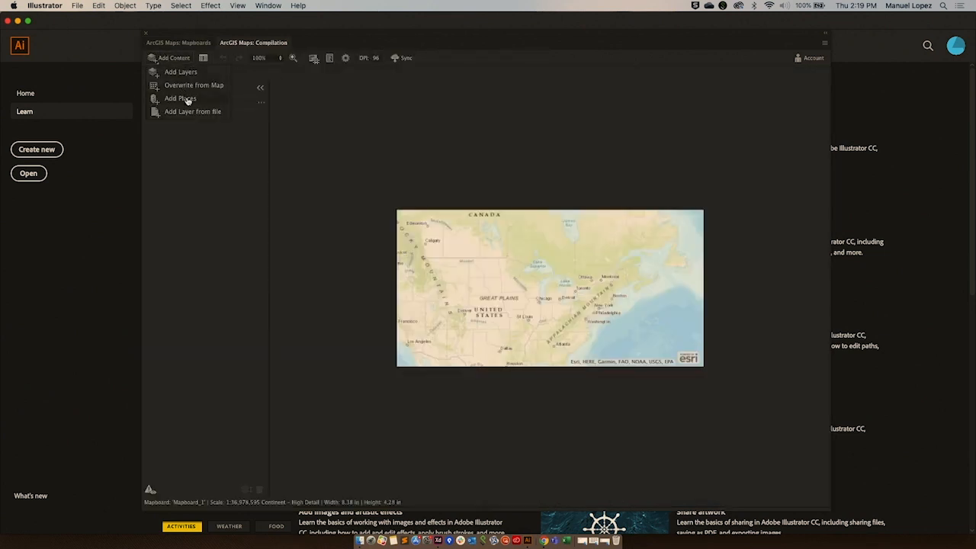
left_click(179, 97)
type("Ontar")
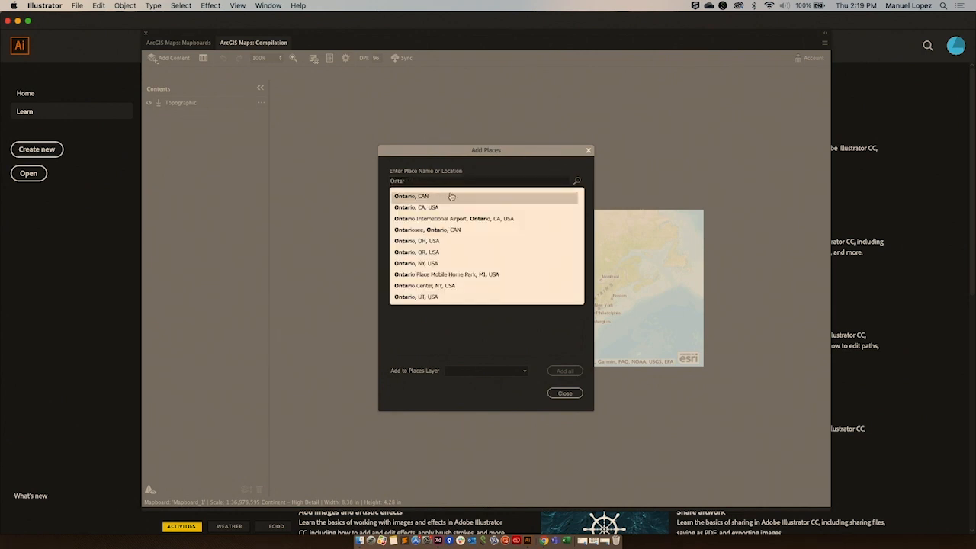
mouse_move(452, 220)
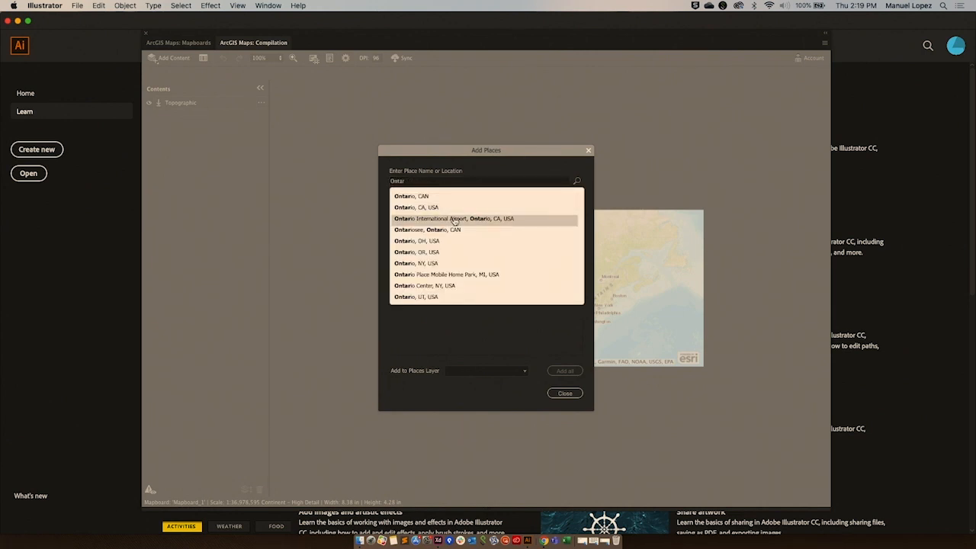
left_click(451, 219)
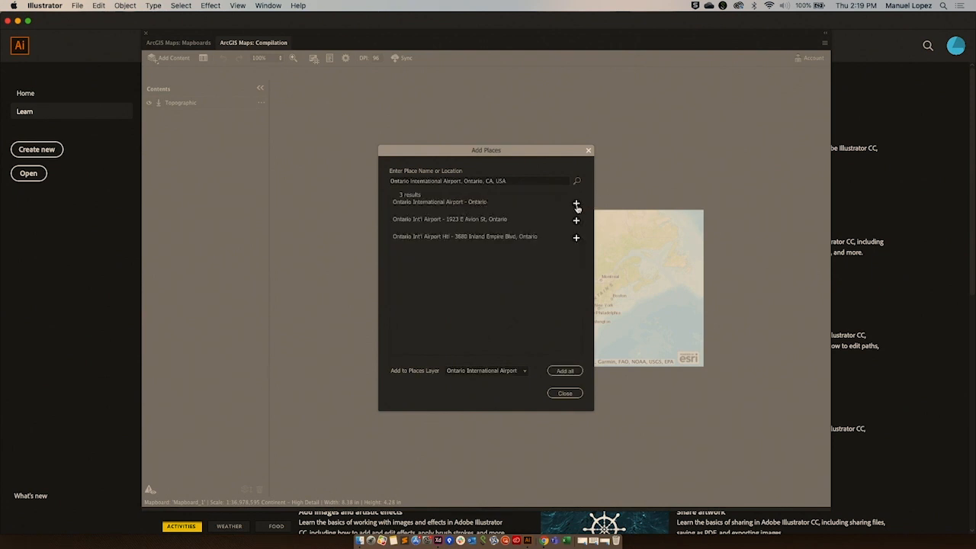
left_click(576, 204)
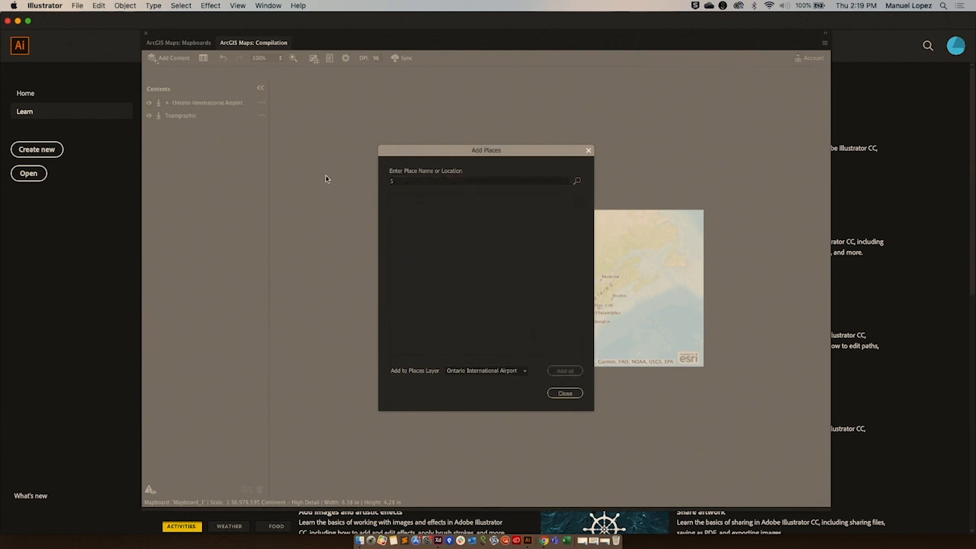
type("t Johns")
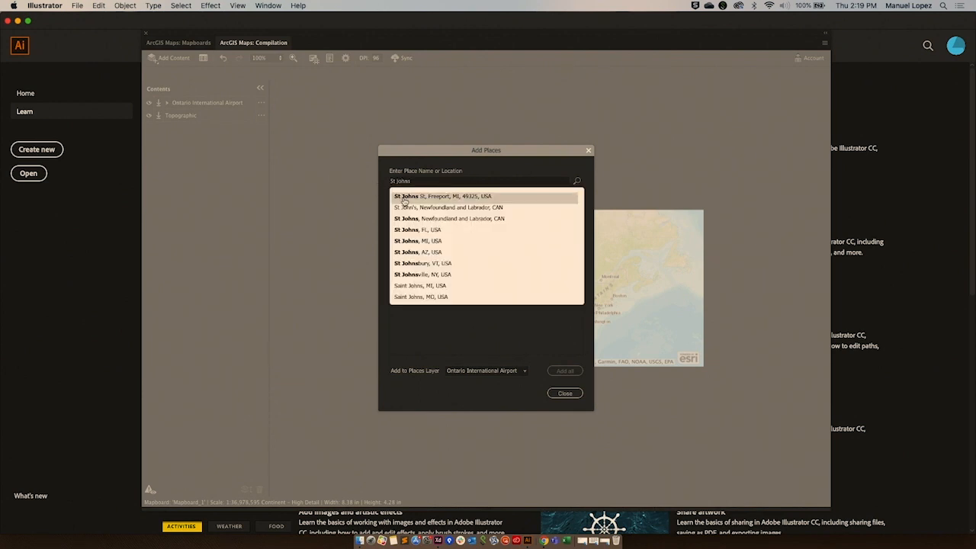
left_click(448, 208)
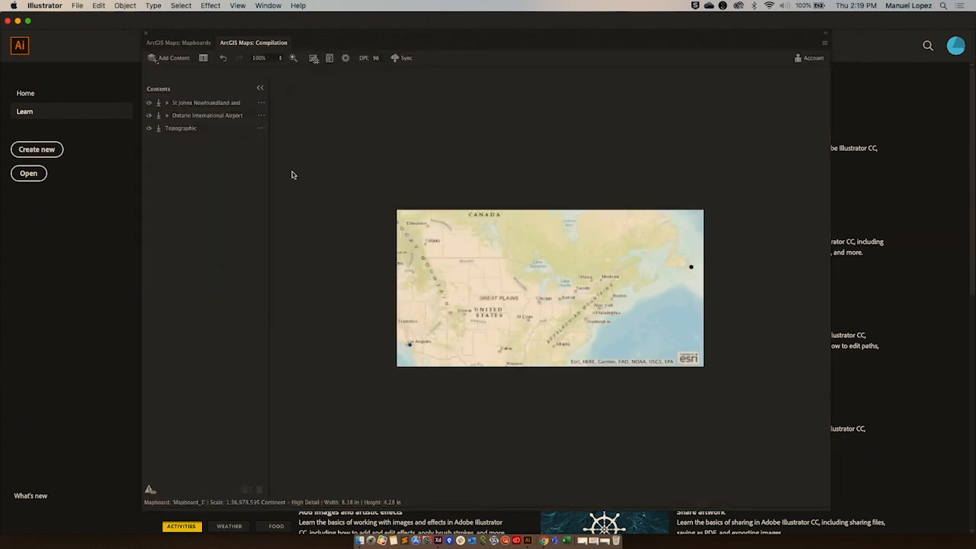
Visualize a Line distance route from the Ontario airport layer to St. John's and keep it.
left_click(262, 116)
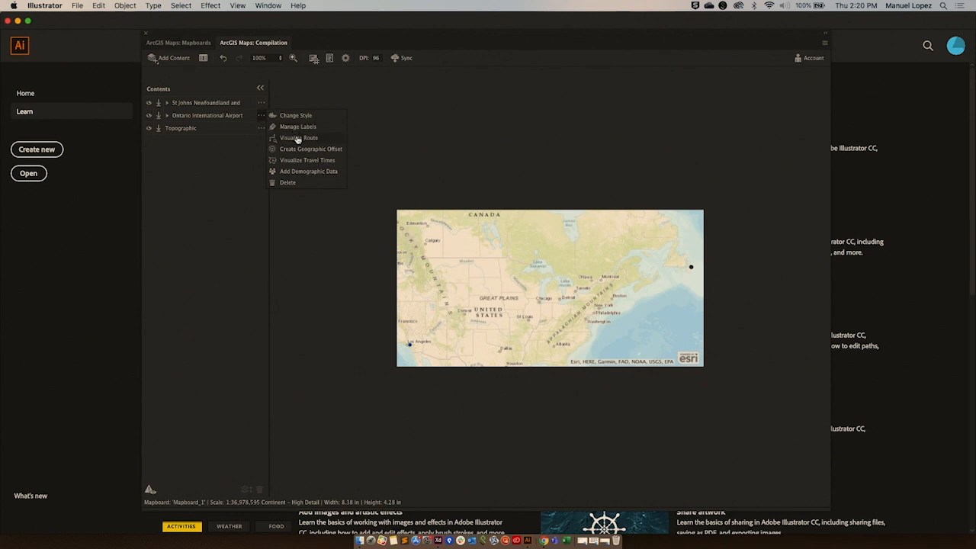
left_click(299, 137)
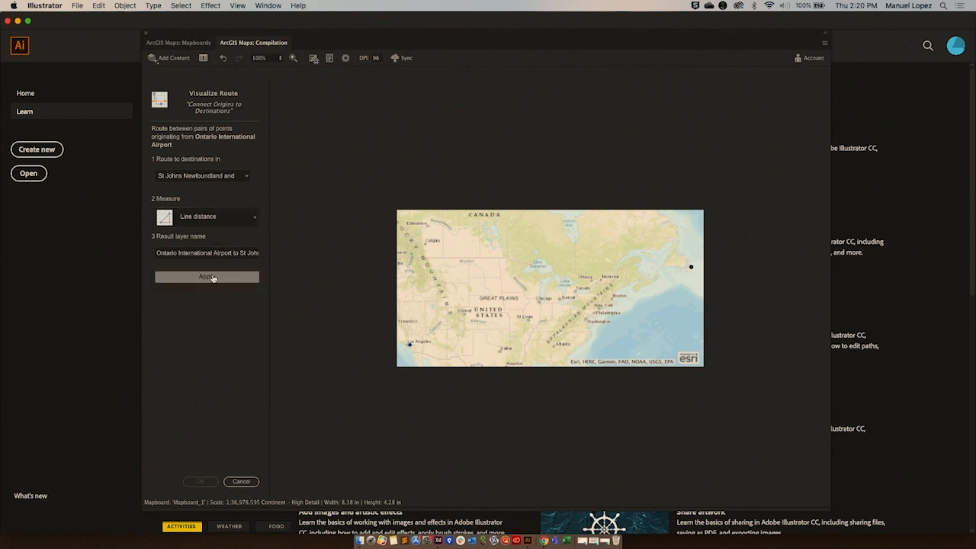
left_click(207, 276)
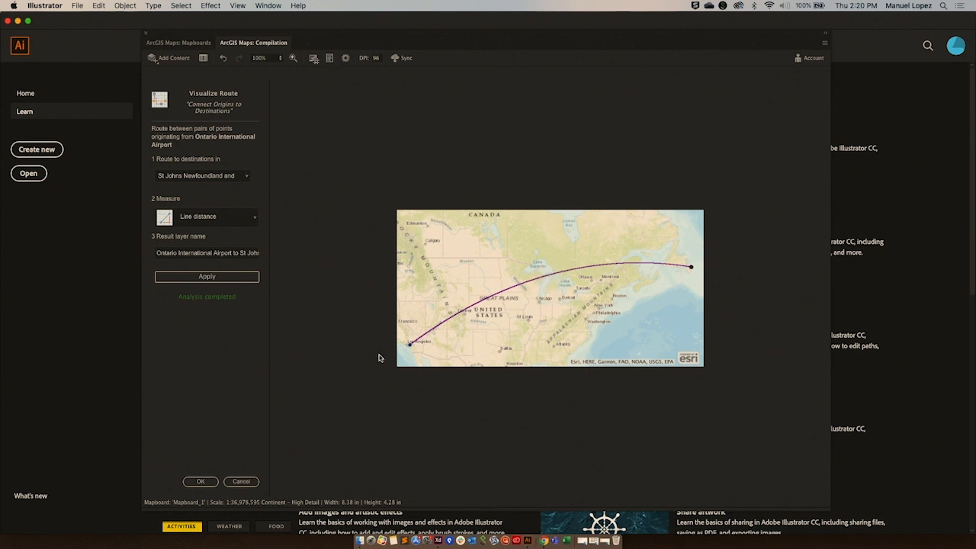
mouse_move(412, 349)
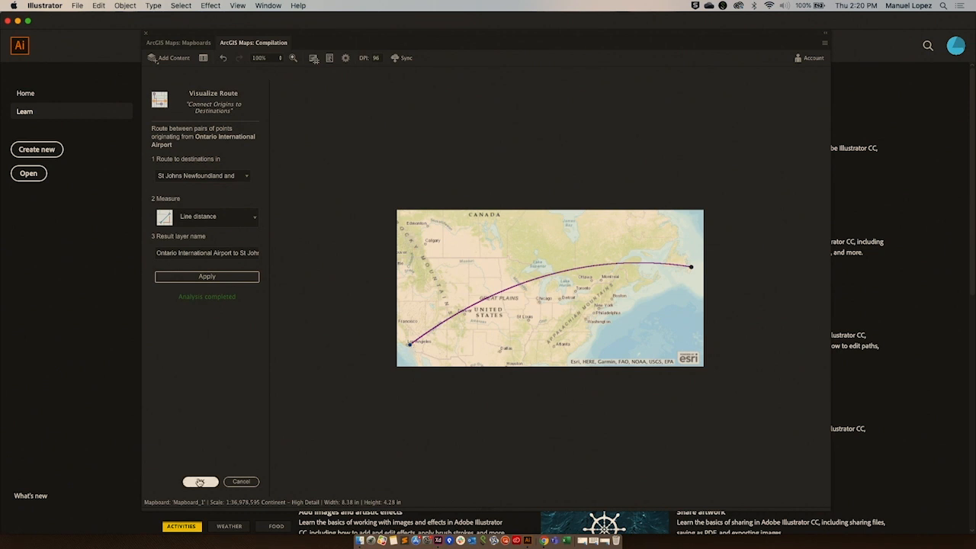
left_click(199, 482)
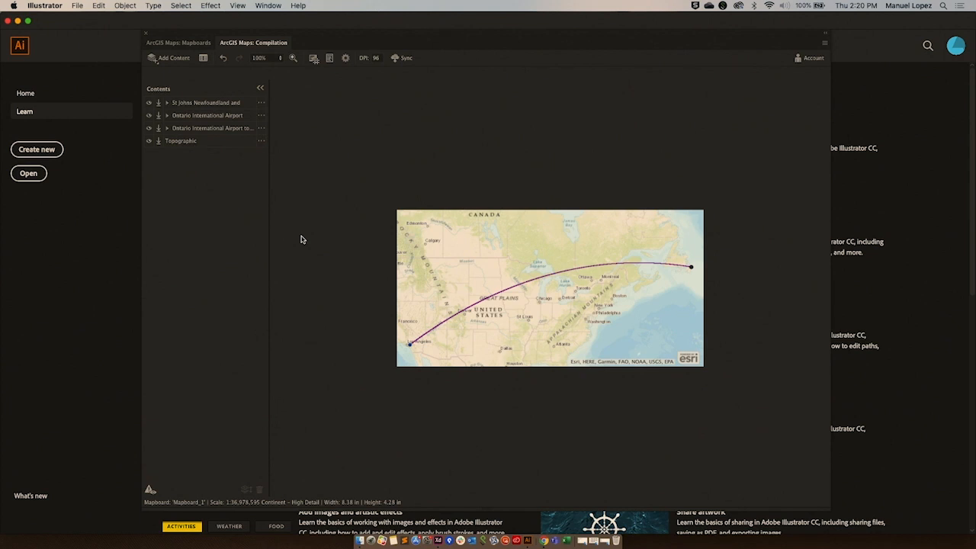
mouse_move(321, 170)
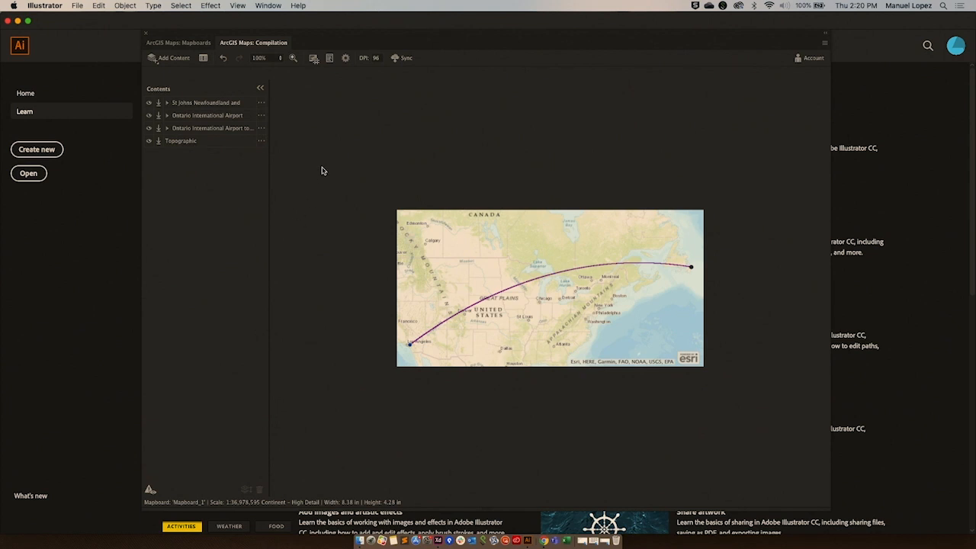
mouse_move(204, 58)
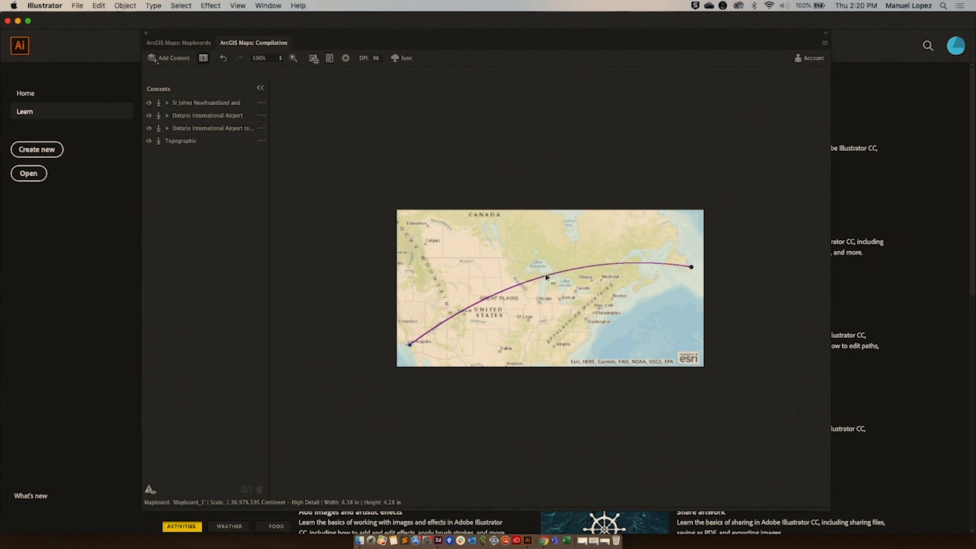
Label the route line with its Total_Miles attribute value.
left_click(547, 280)
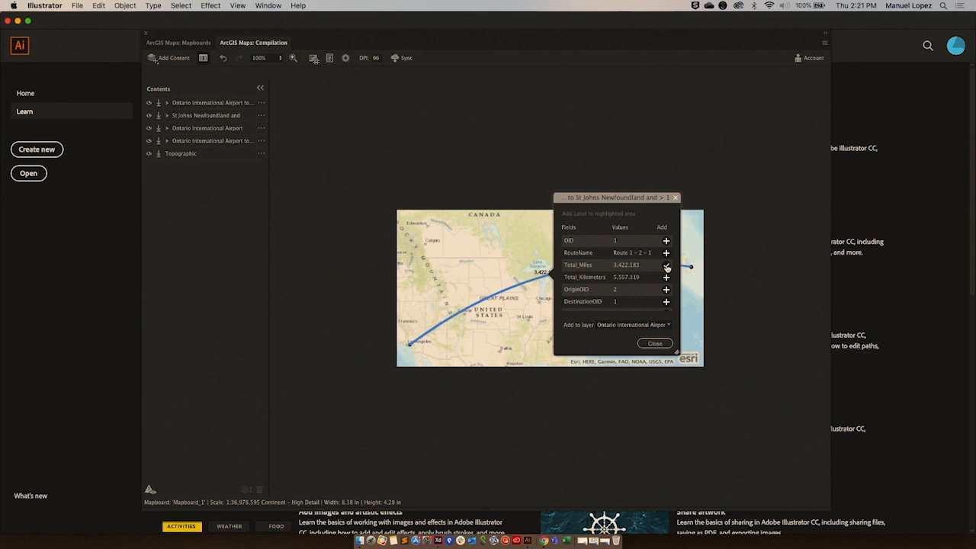
left_click(664, 265)
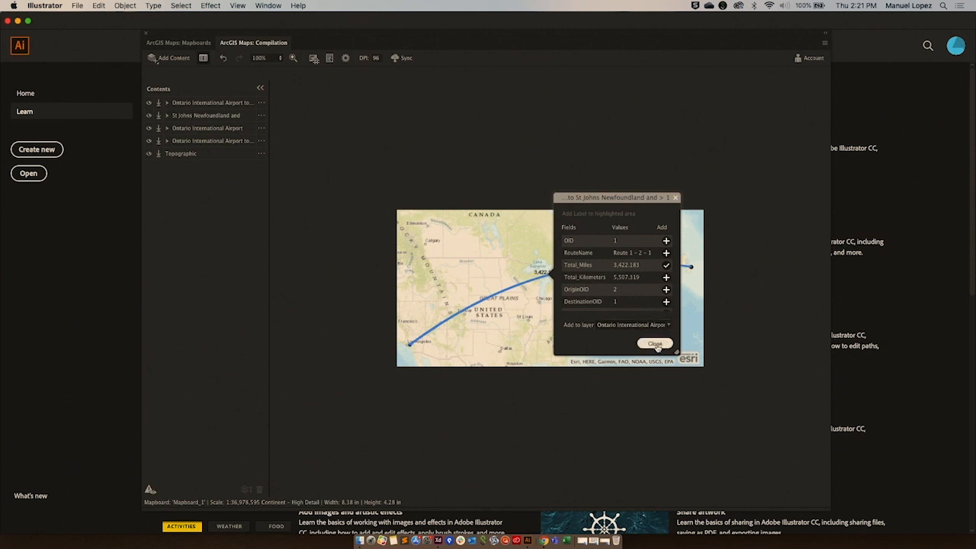
left_click(654, 343)
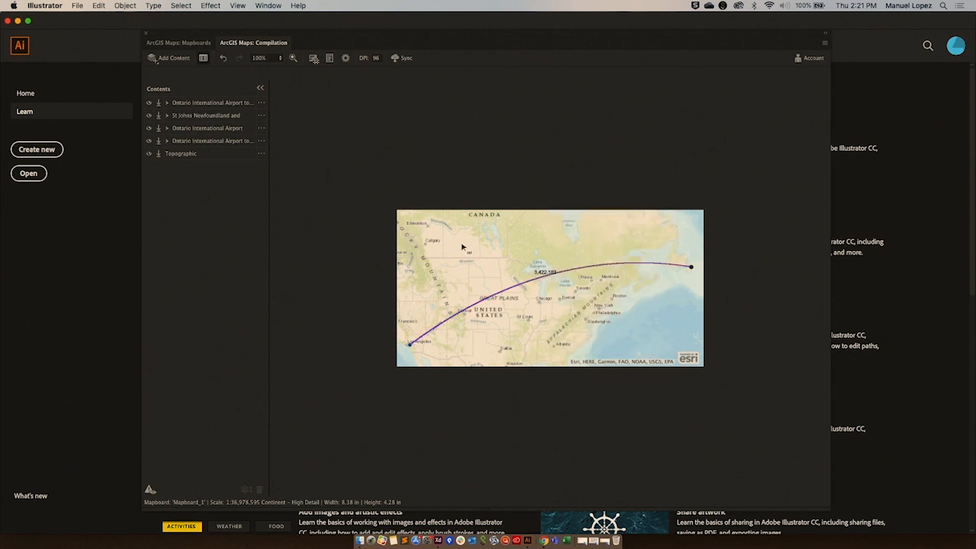
mouse_move(197, 105)
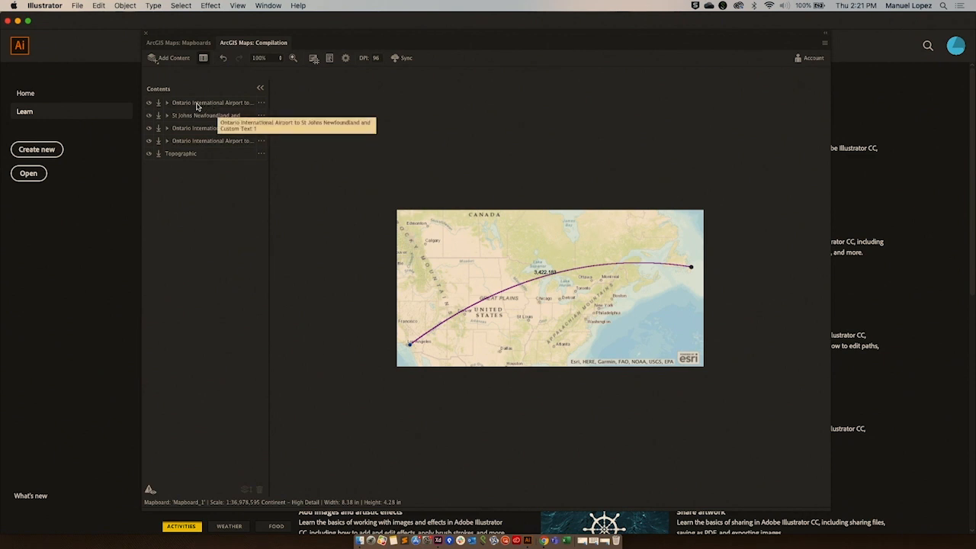
mouse_move(205, 107)
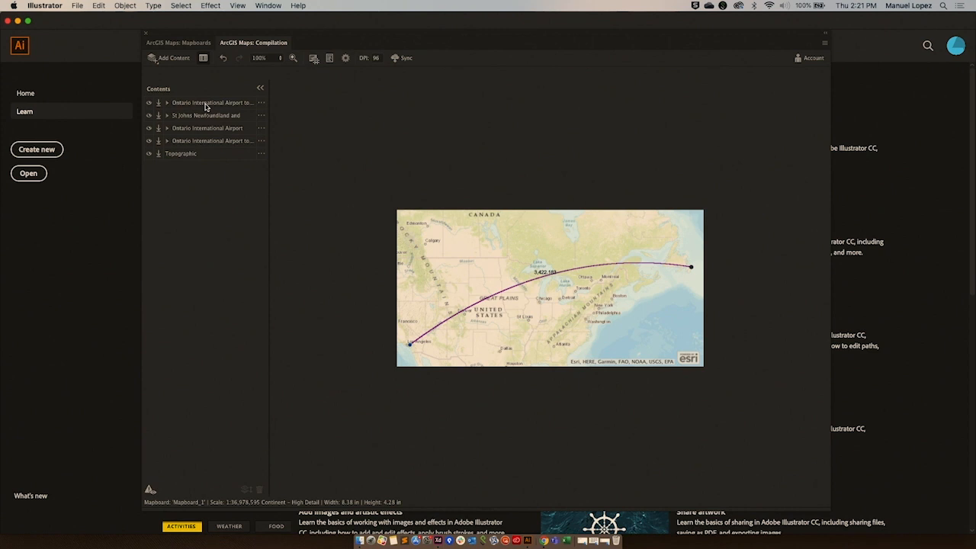
mouse_move(220, 103)
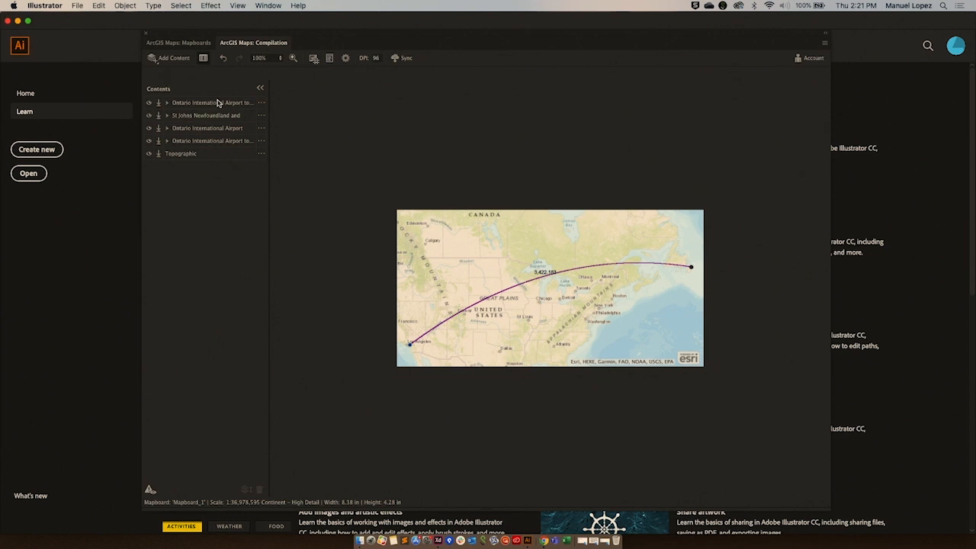
mouse_move(191, 48)
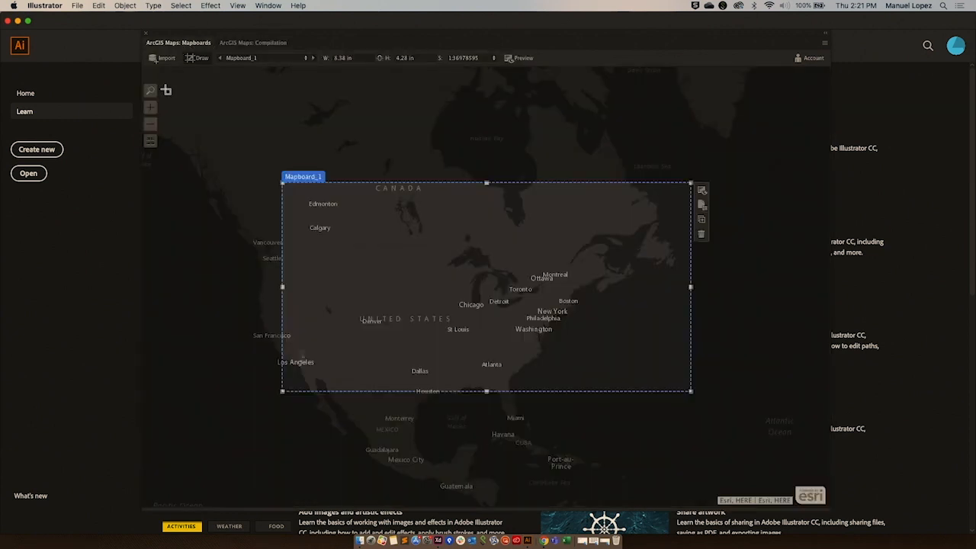
mouse_move(149, 126)
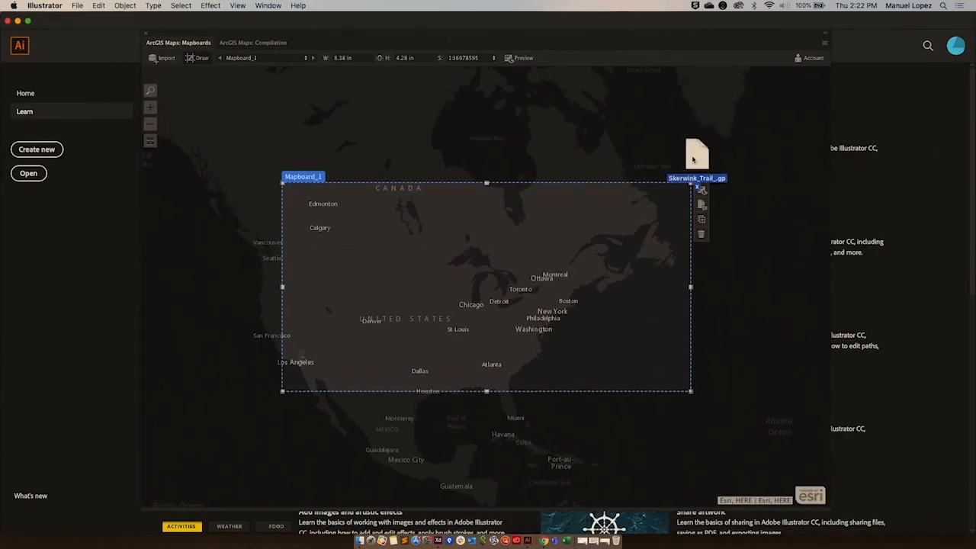
Drag Skerwink_Trail.gpx onto the map, place the new mapboard and preview it as a compilation.
left_click_drag(695, 155, 625, 135)
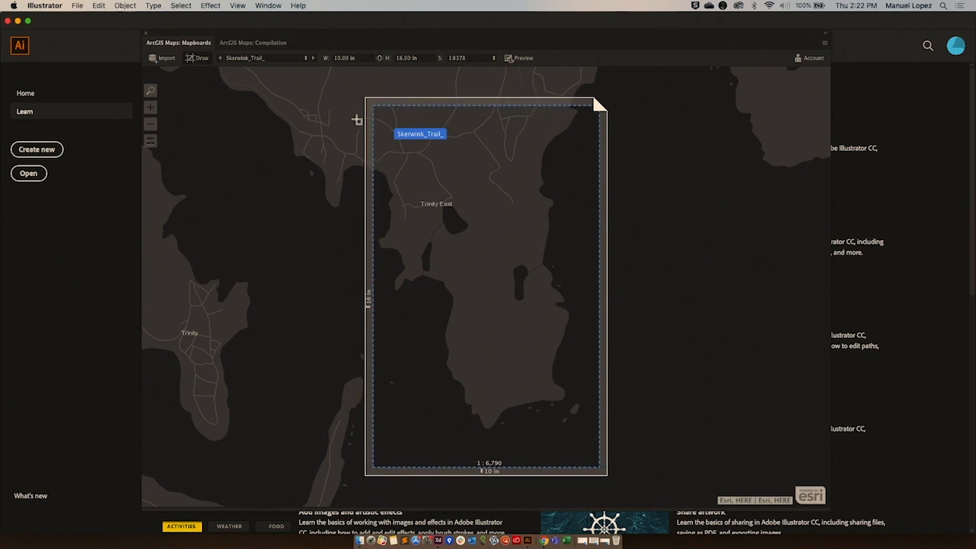
left_click(510, 58)
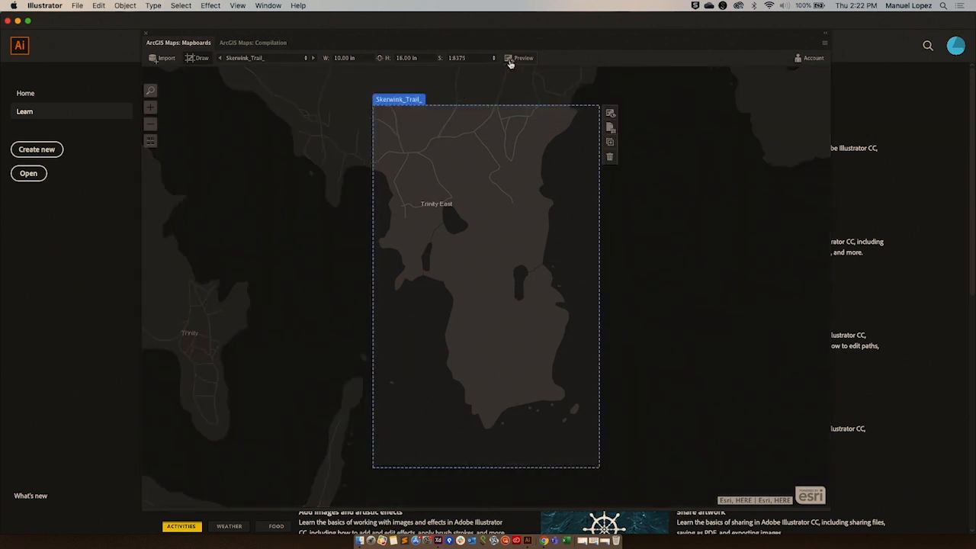
mouse_move(523, 58)
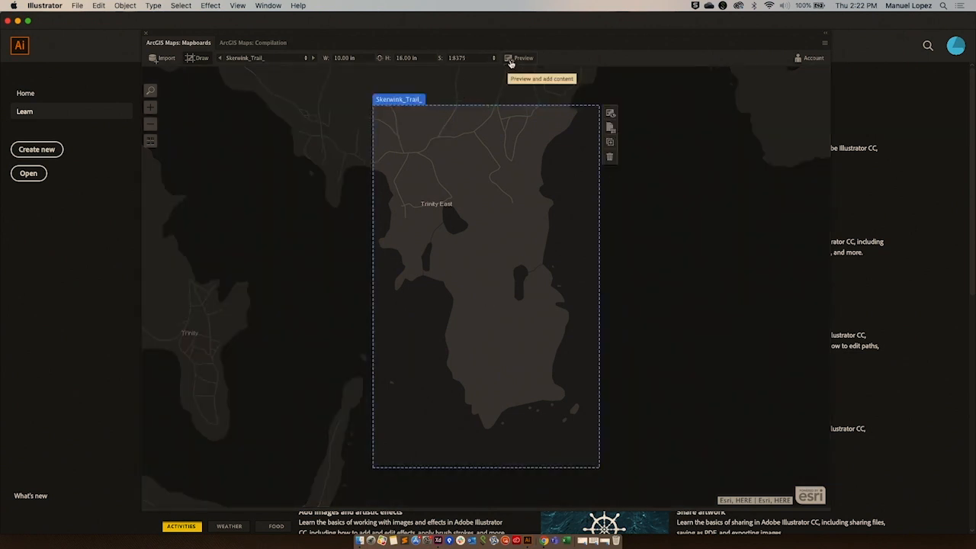
left_click(523, 58)
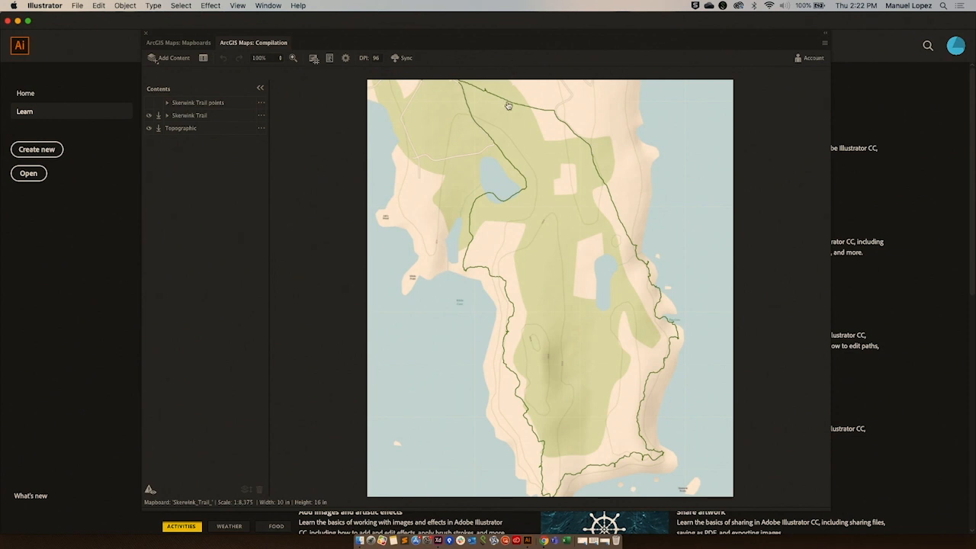
mouse_move(662, 238)
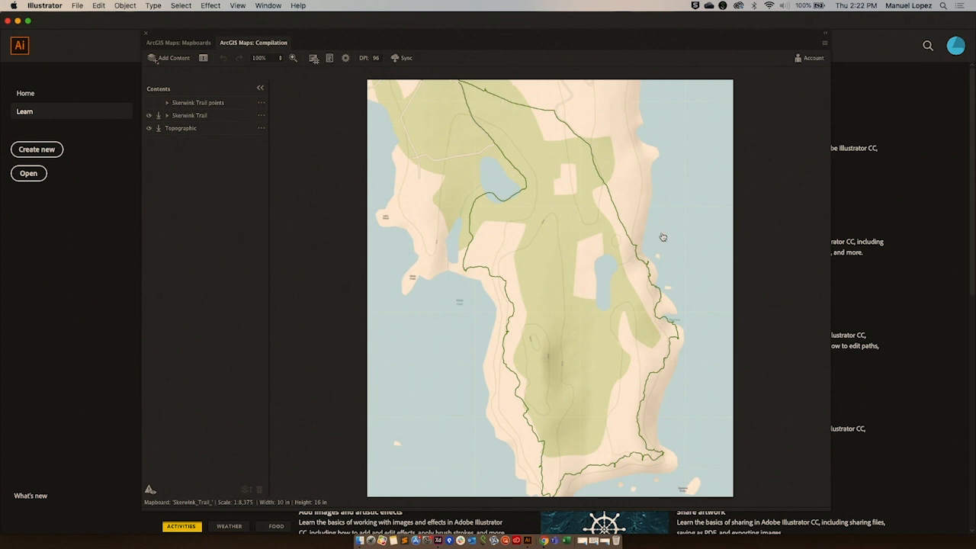
mouse_move(216, 146)
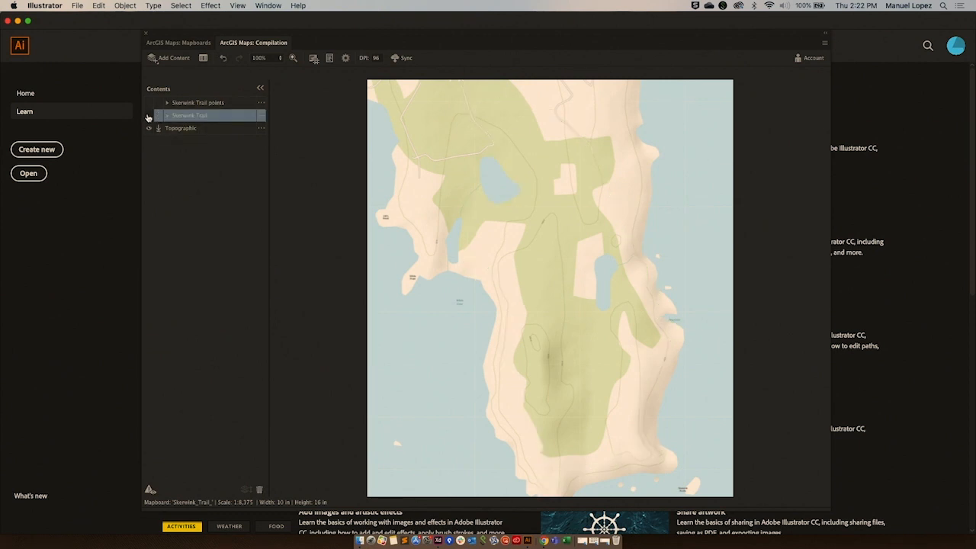
Turn off visibility of the trail line layer in Compilation Contents.
left_click(150, 116)
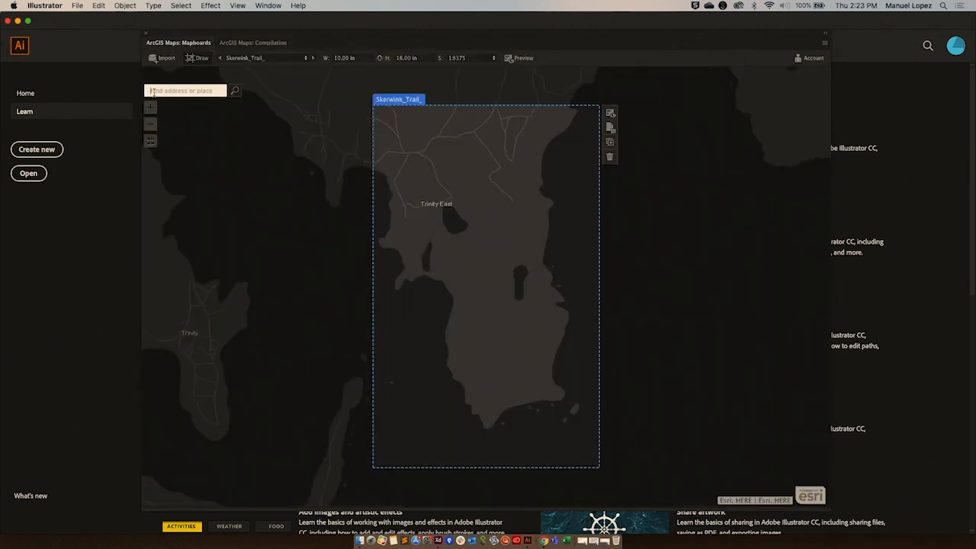
Search 'St Johns', draw the mapboard, accept Mapboard Options and create the compilation.
type("Joh")
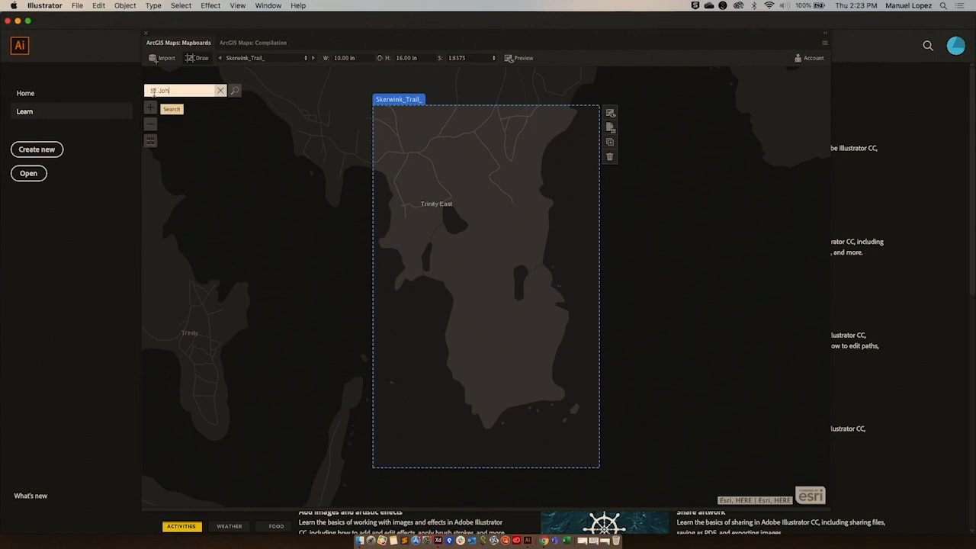
type("St Johns")
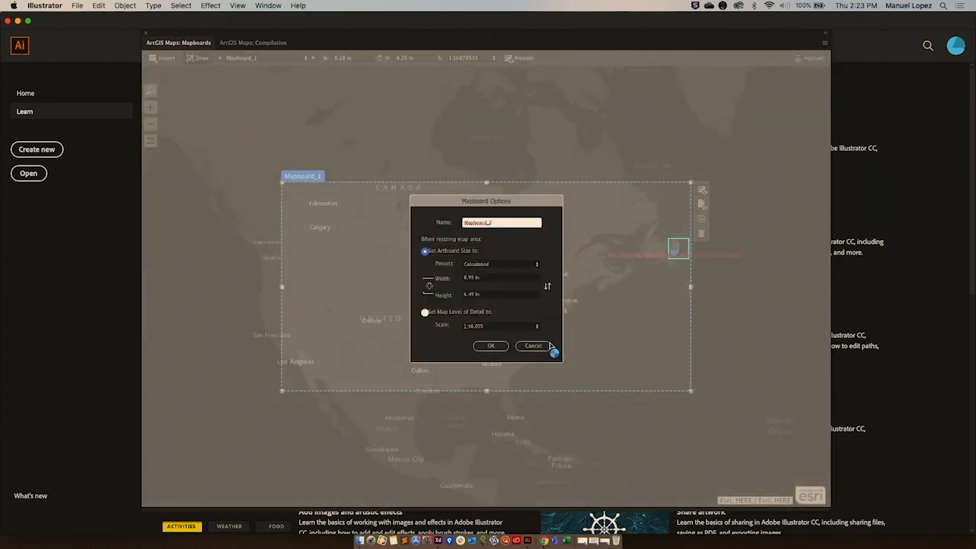
left_click(491, 344)
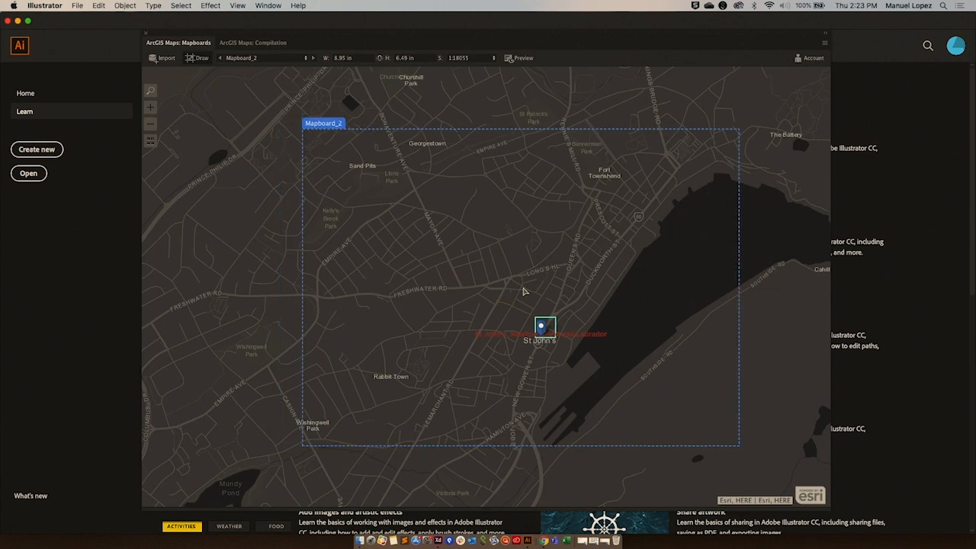
left_click(518, 58)
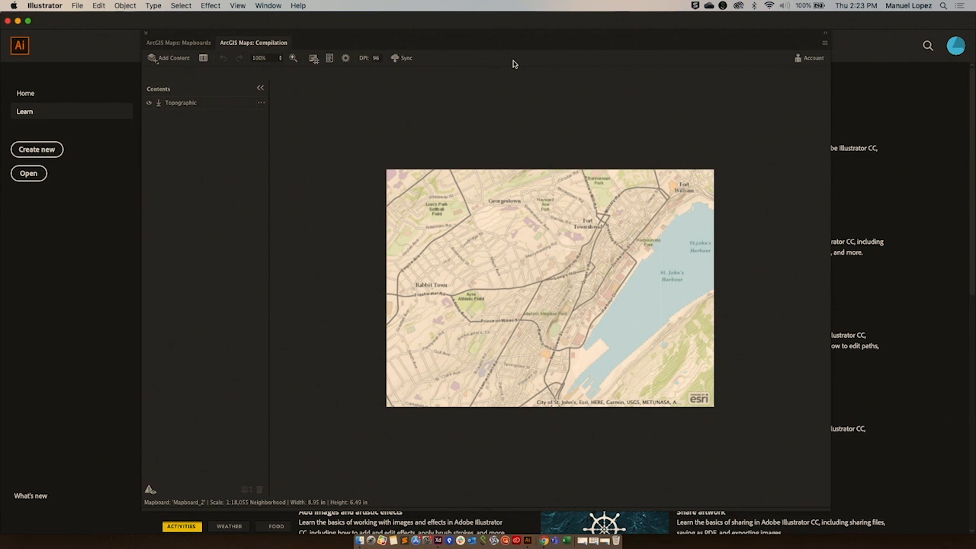
mouse_move(352, 114)
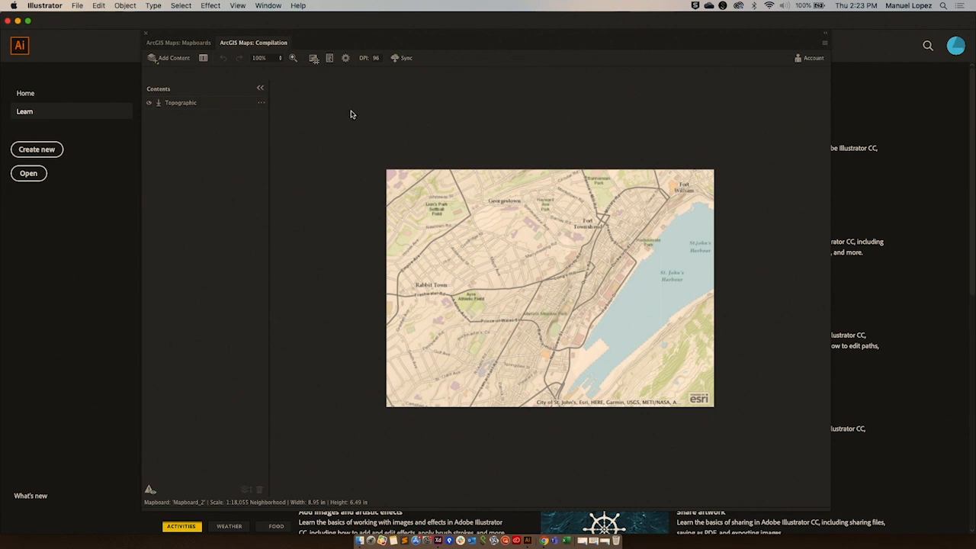
From Add Contents, choose the OpenStreetMap source and add its Roads (Beta) layer.
left_click(168, 58)
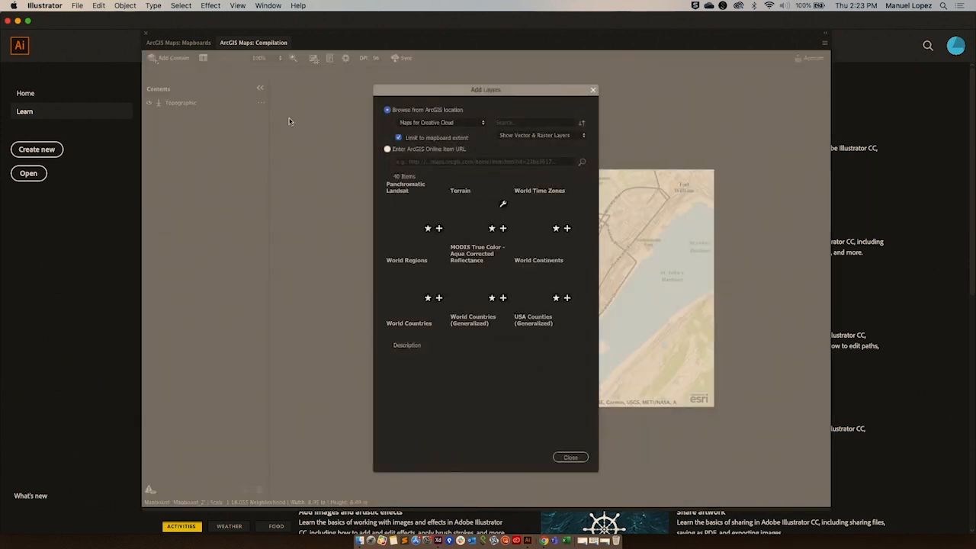
left_click(440, 122)
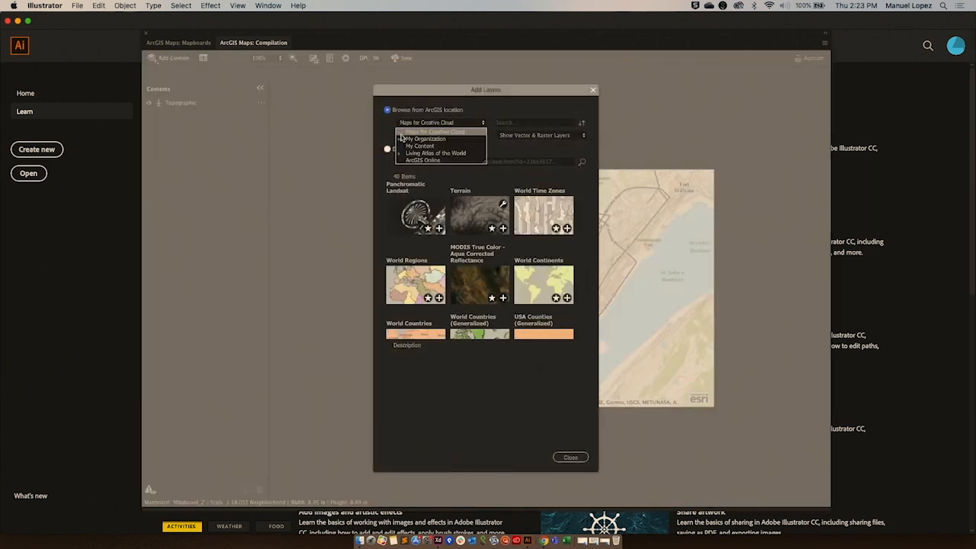
left_click(434, 131)
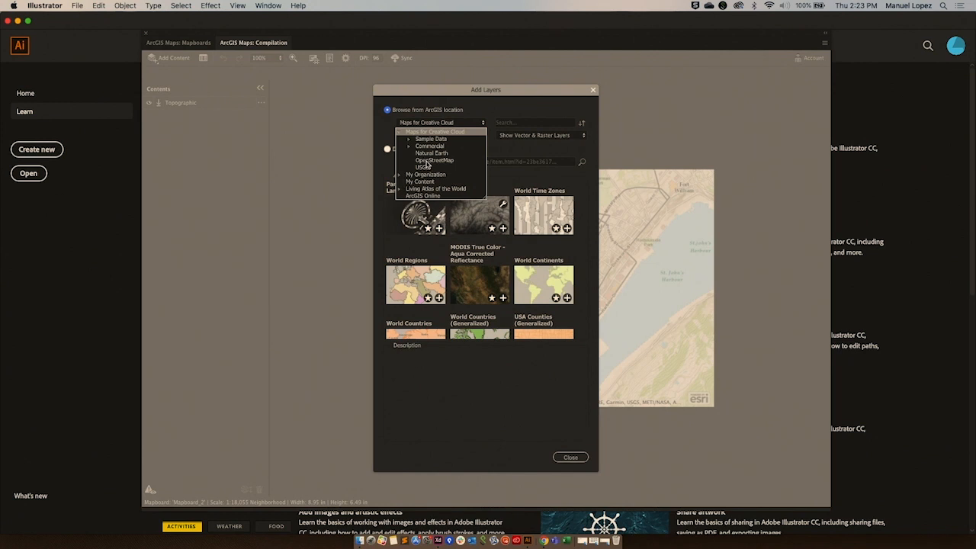
left_click(432, 160)
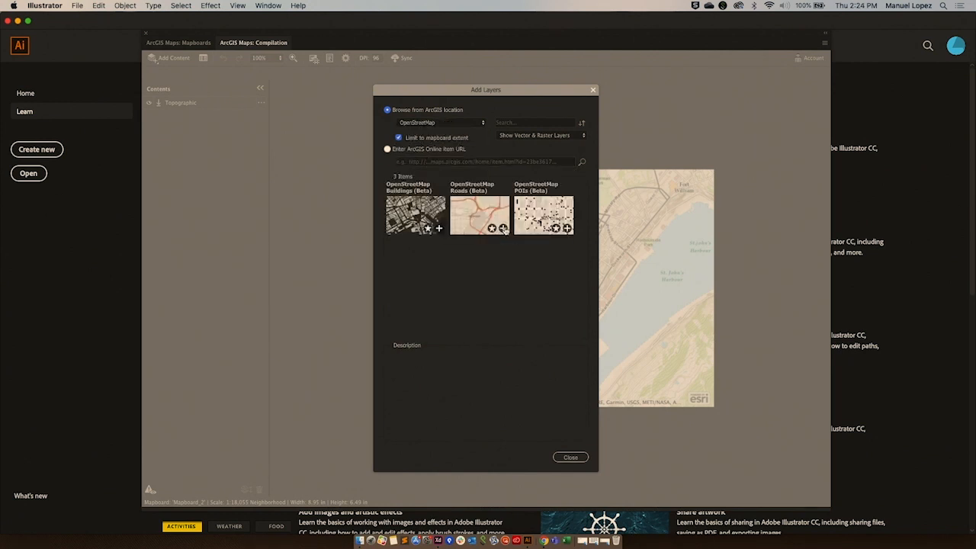
left_click(478, 213)
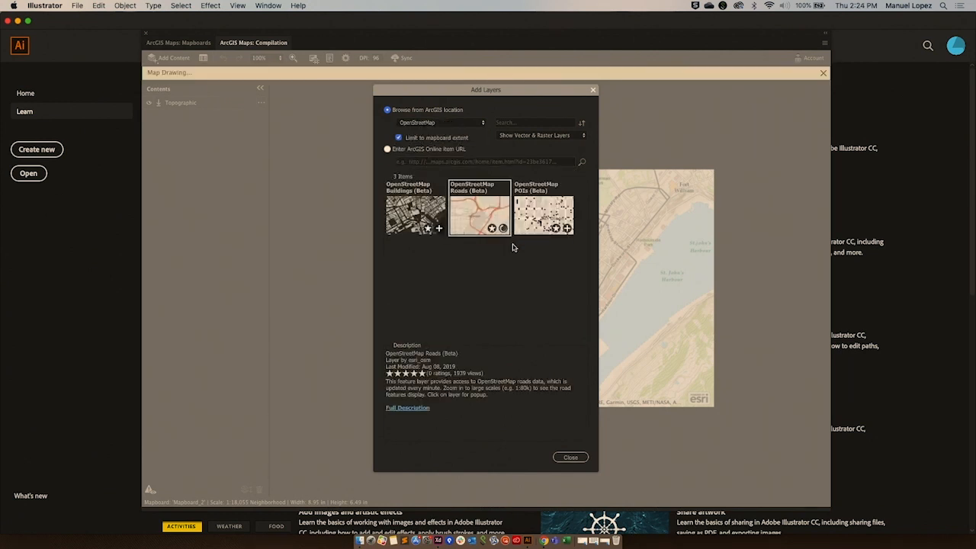
left_click(439, 229)
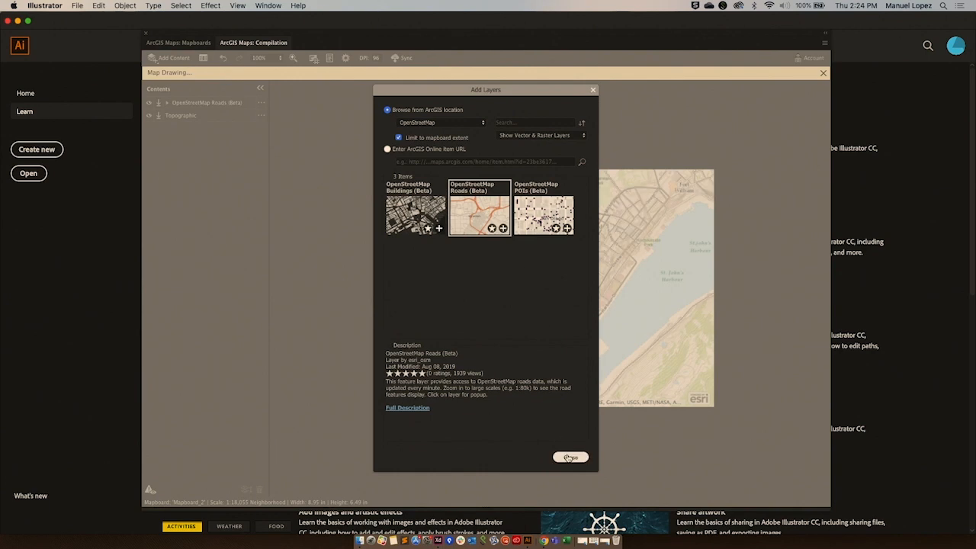
left_click(570, 458)
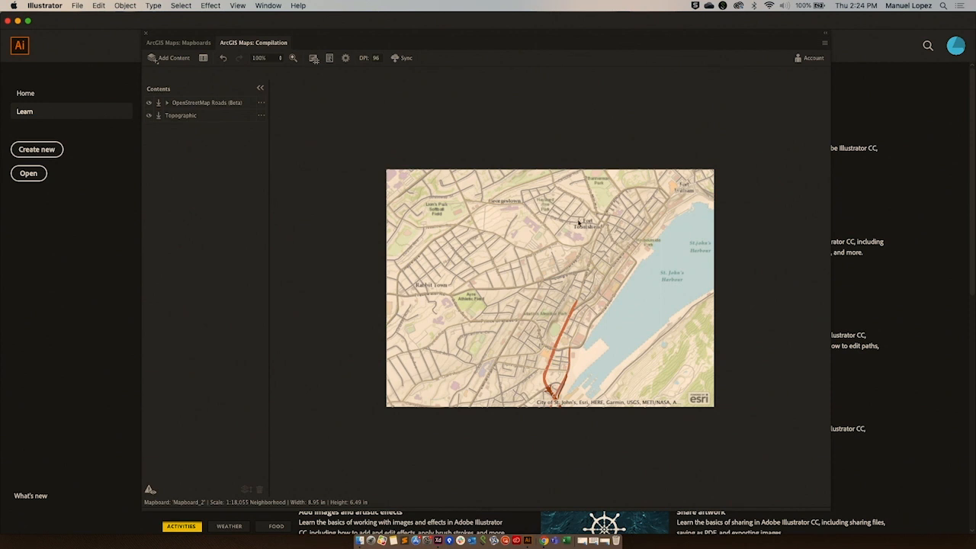
mouse_move(548, 365)
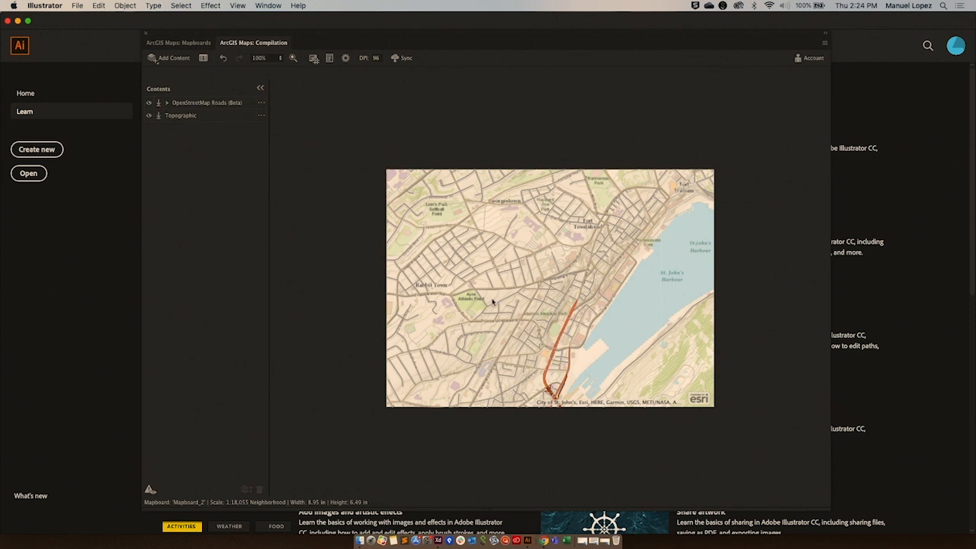
mouse_move(463, 259)
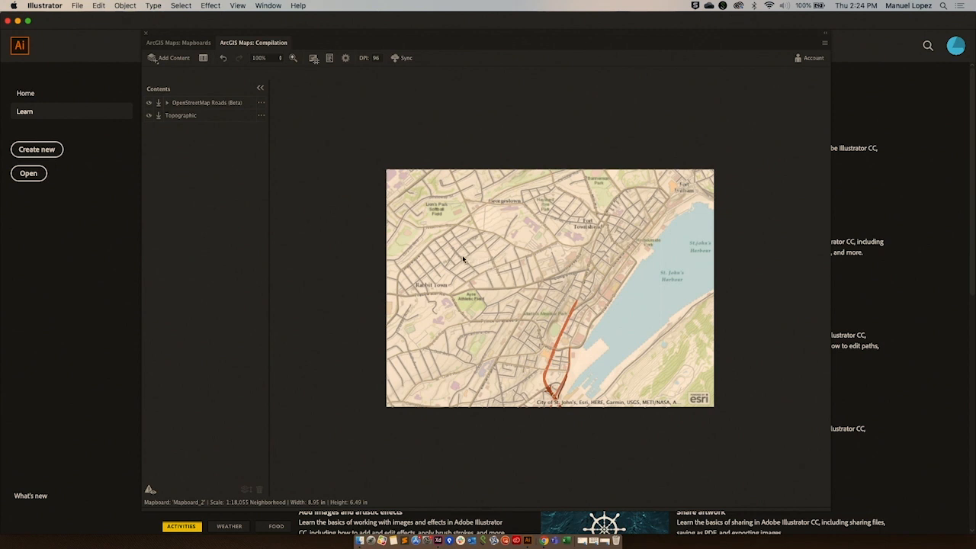
mouse_move(448, 262)
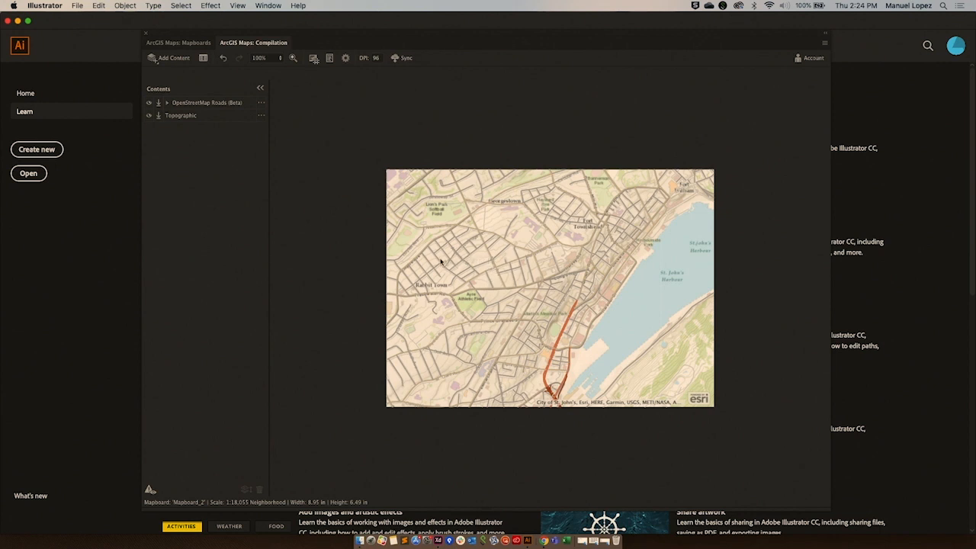
mouse_move(292, 108)
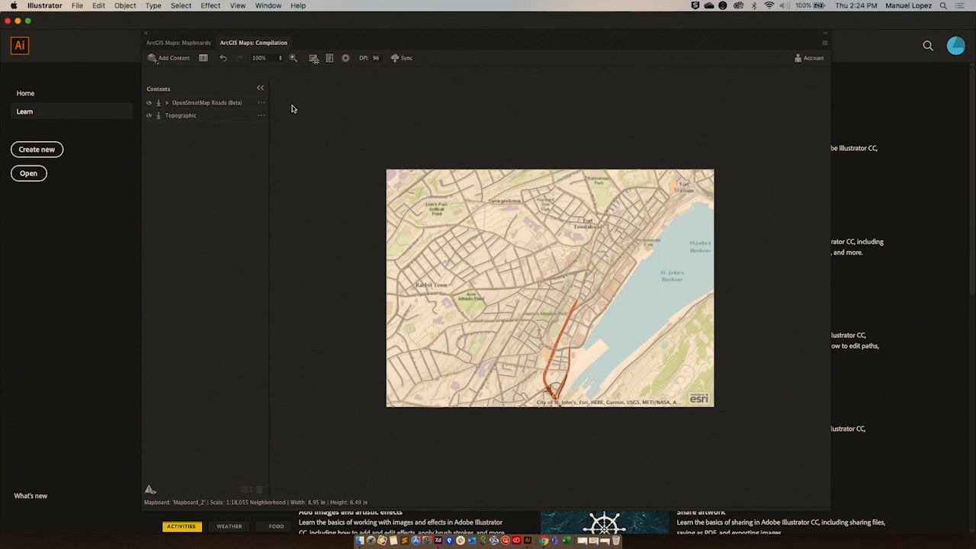
Show the symbol style settings of the OpenStreetMap Roads (Beta) layer from Contents.
left_click(207, 102)
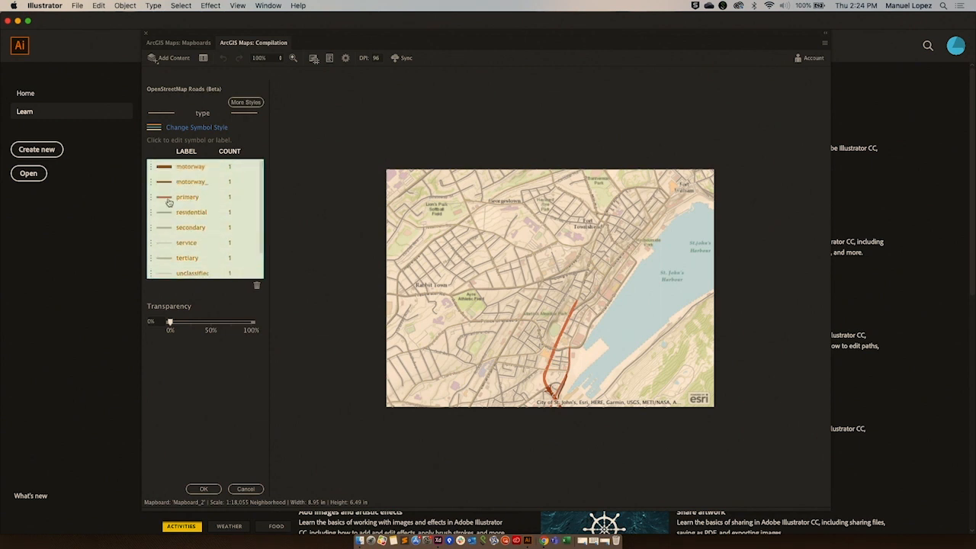
Recolour the road symbol swatch to orange #FFAA00 and confirm the style.
left_click(162, 197)
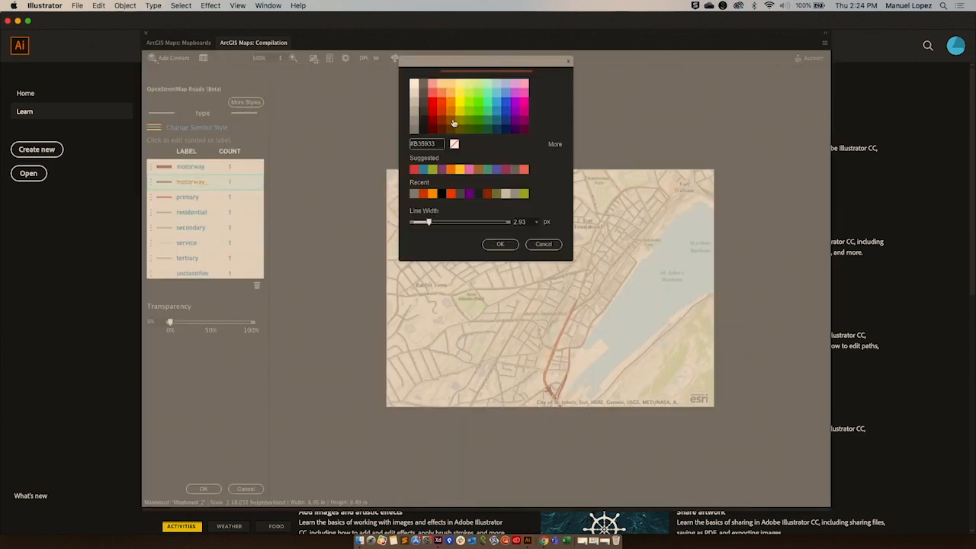
left_click(450, 105)
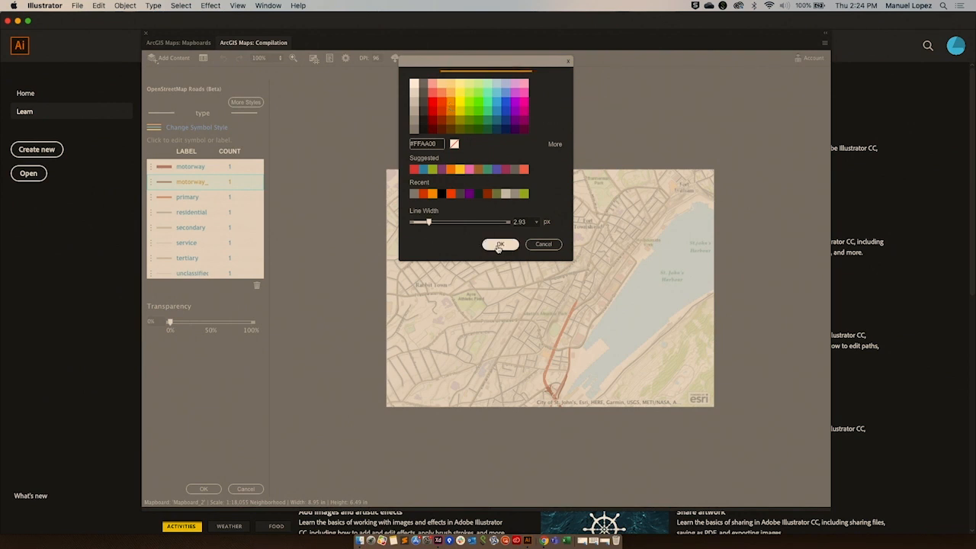
left_click(500, 244)
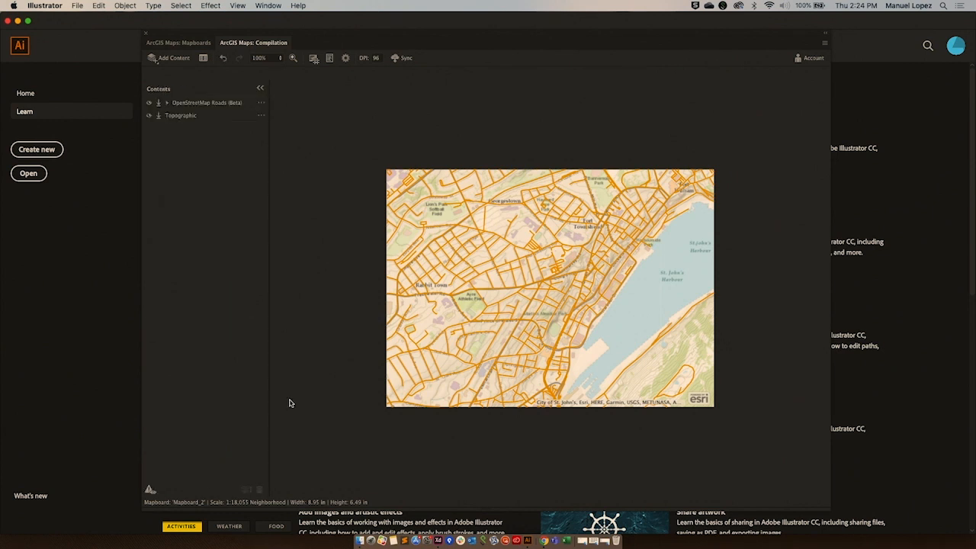
mouse_move(474, 298)
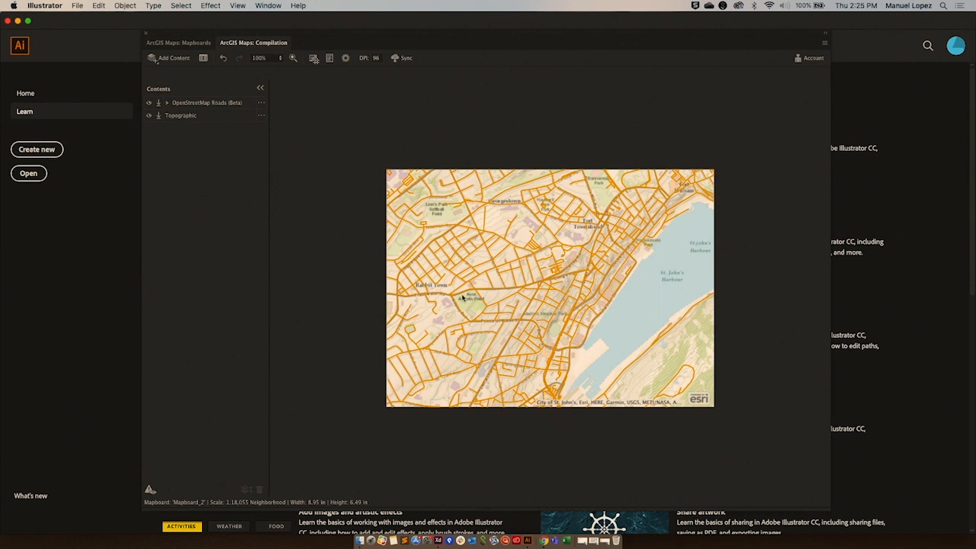
mouse_move(150, 491)
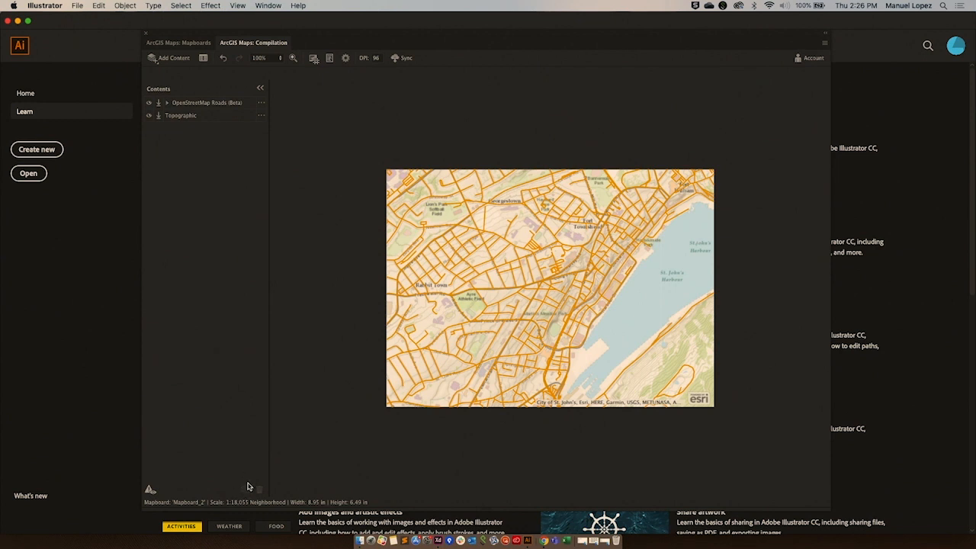
mouse_move(247, 490)
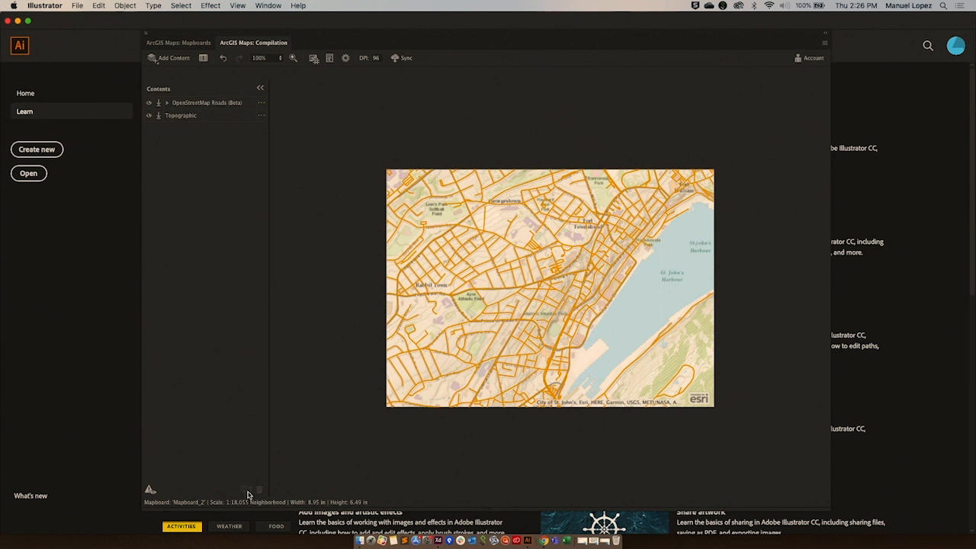